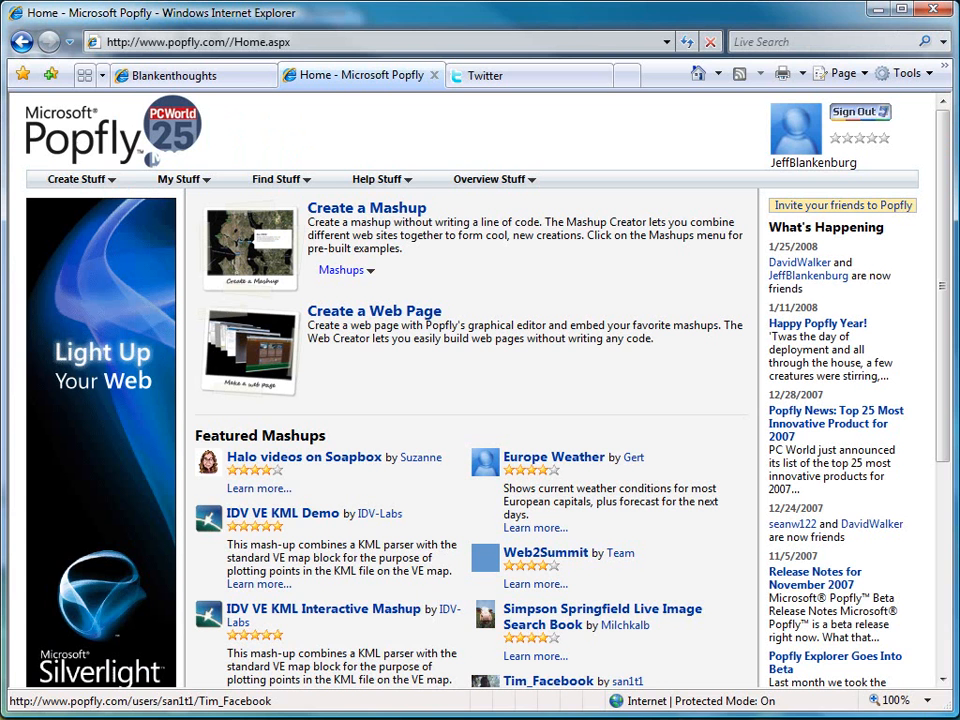
mouse_move(443, 428)
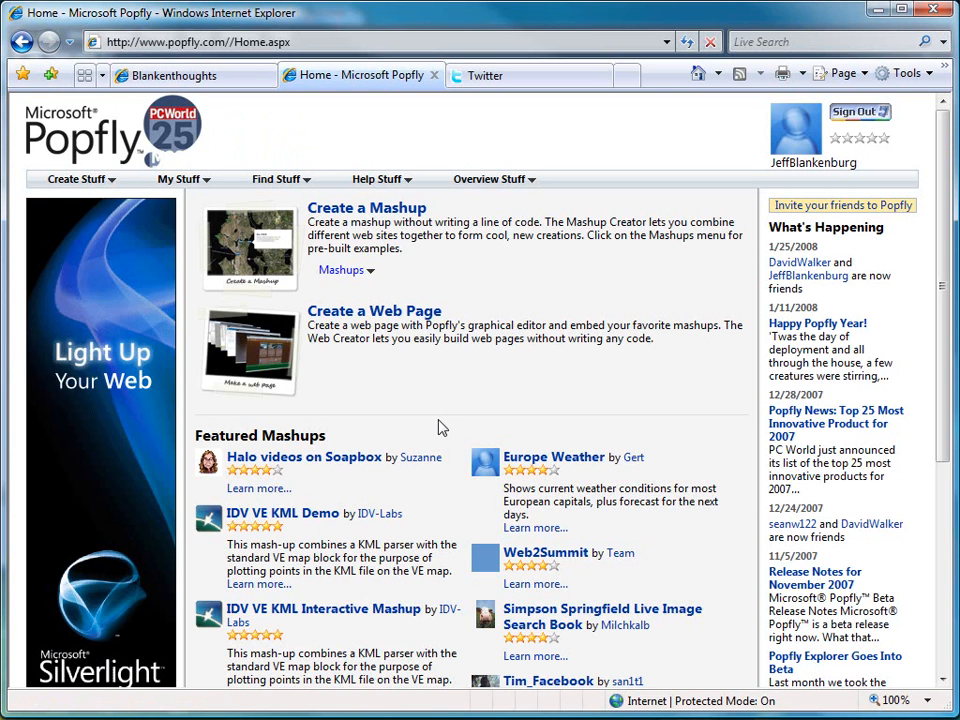
mouse_move(173, 213)
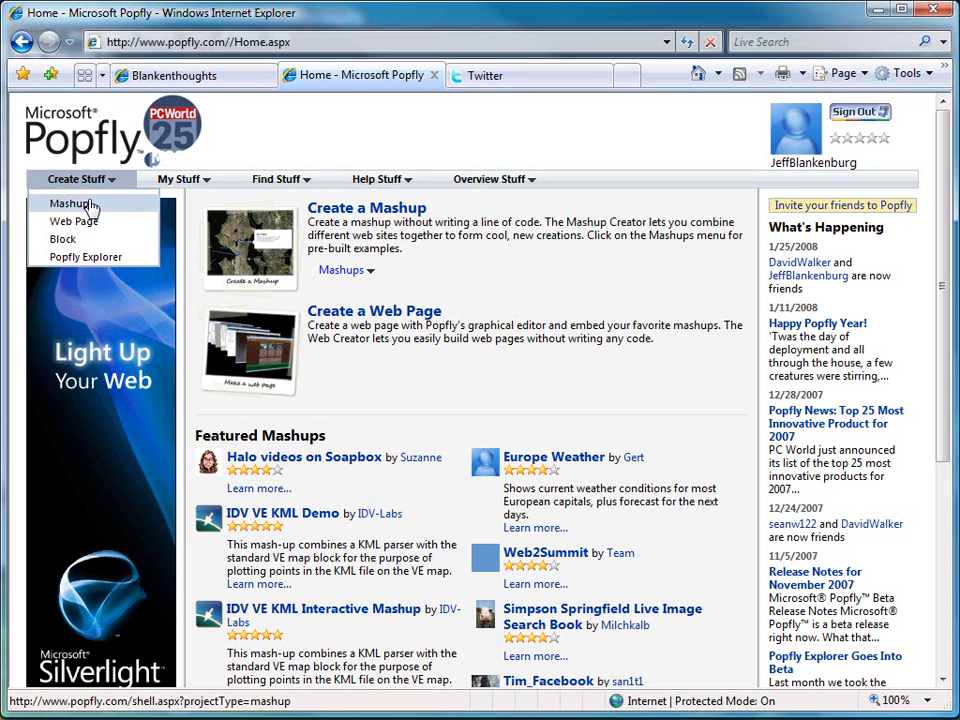
Step: Start a new mashup from Create Stuff and collapse the Tutorial panel
click(73, 204)
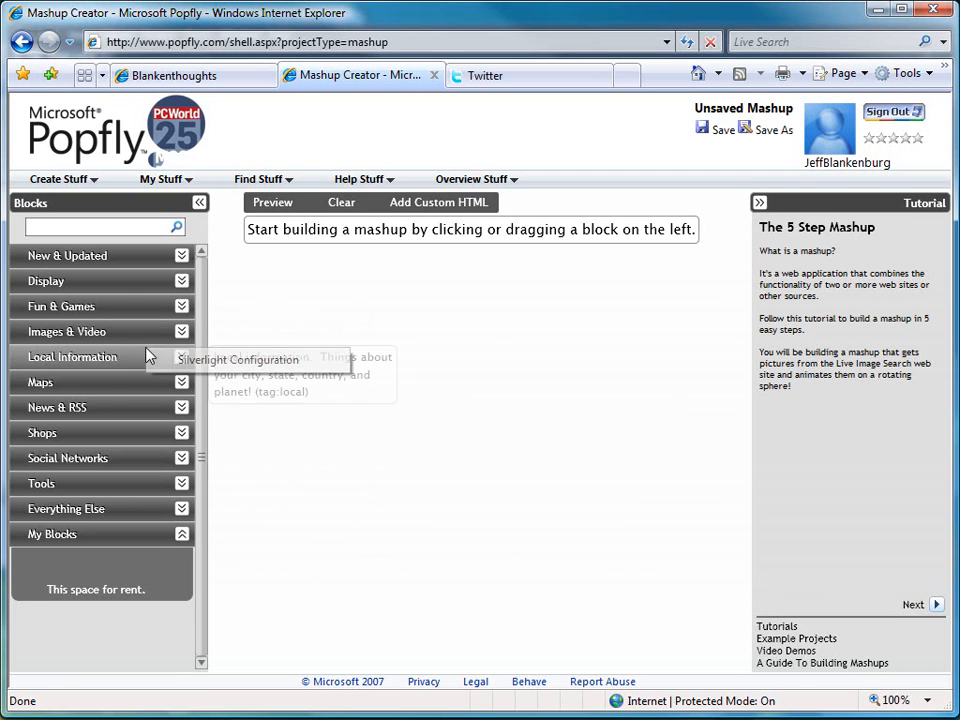
mouse_move(545, 461)
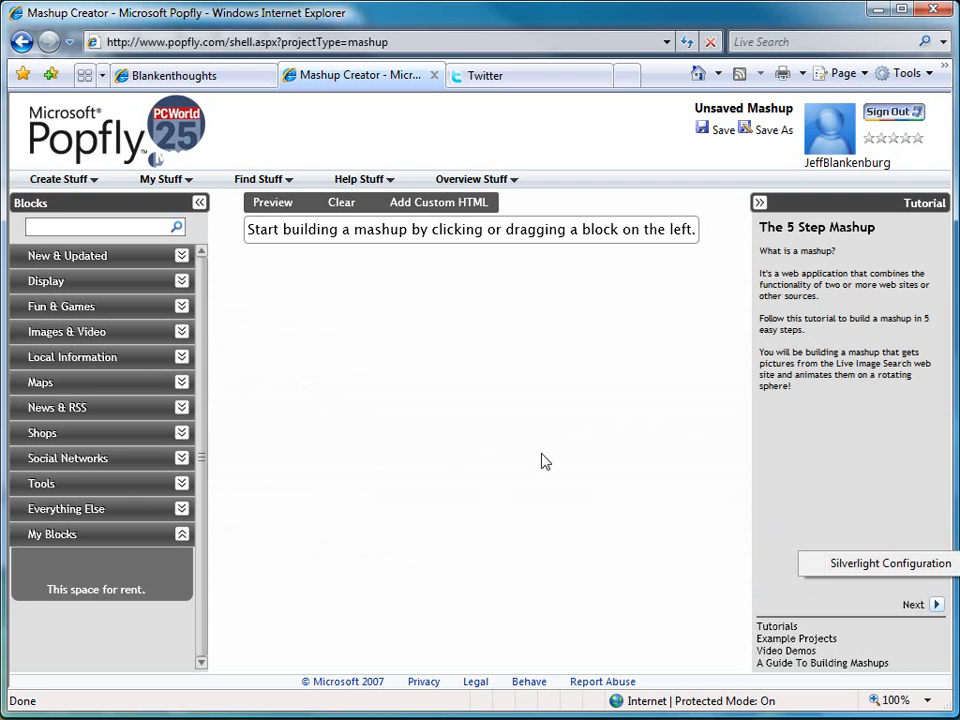
mouse_move(476, 450)
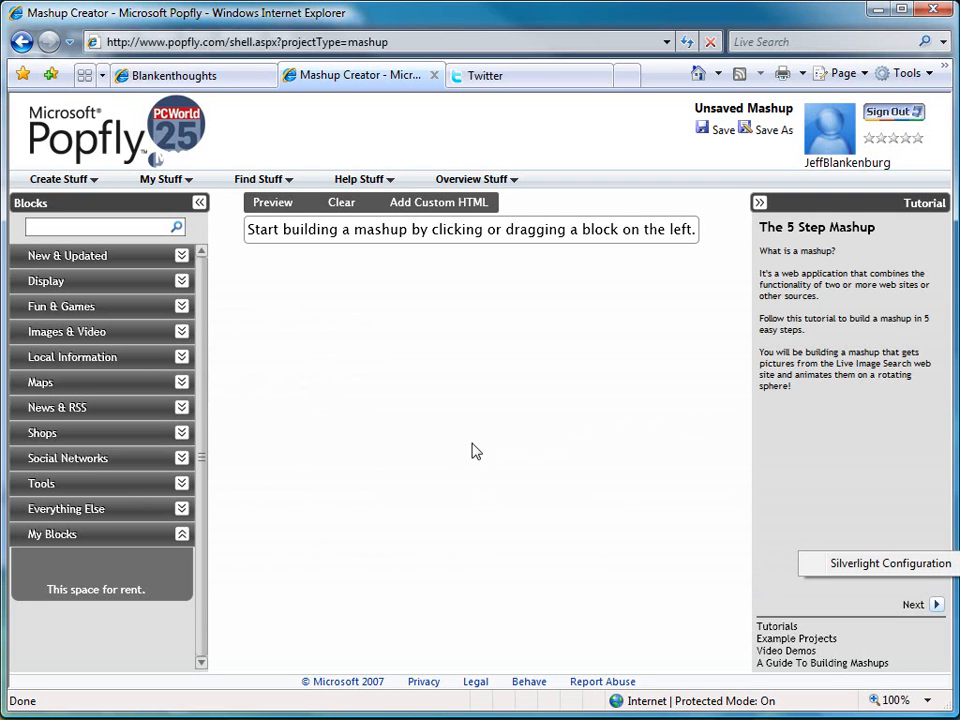
mouse_move(528, 435)
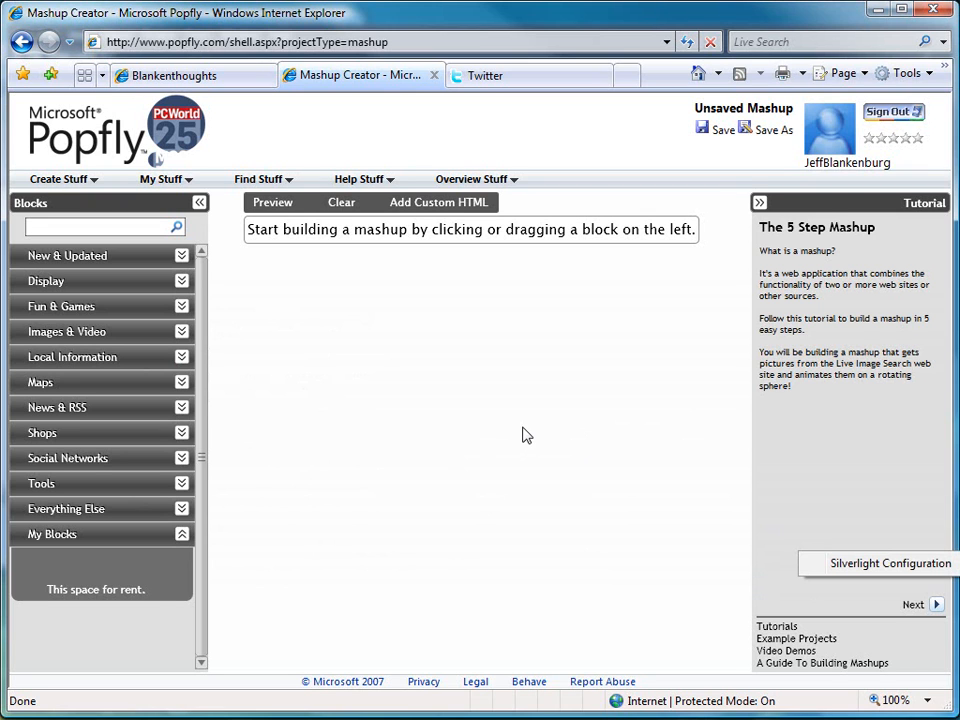
mouse_move(758, 218)
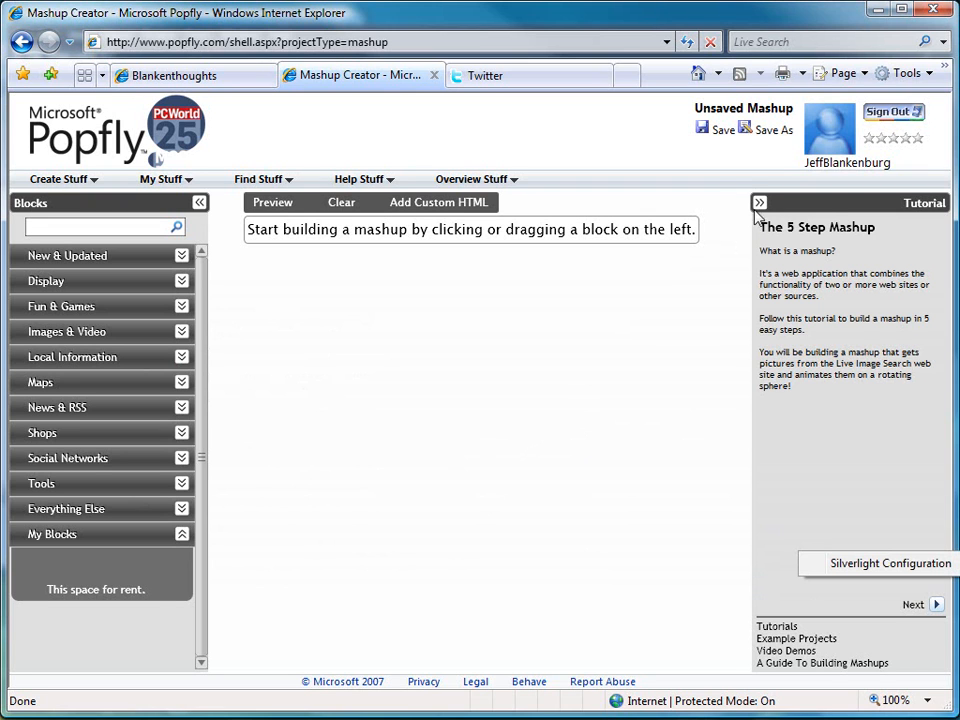
click(760, 203)
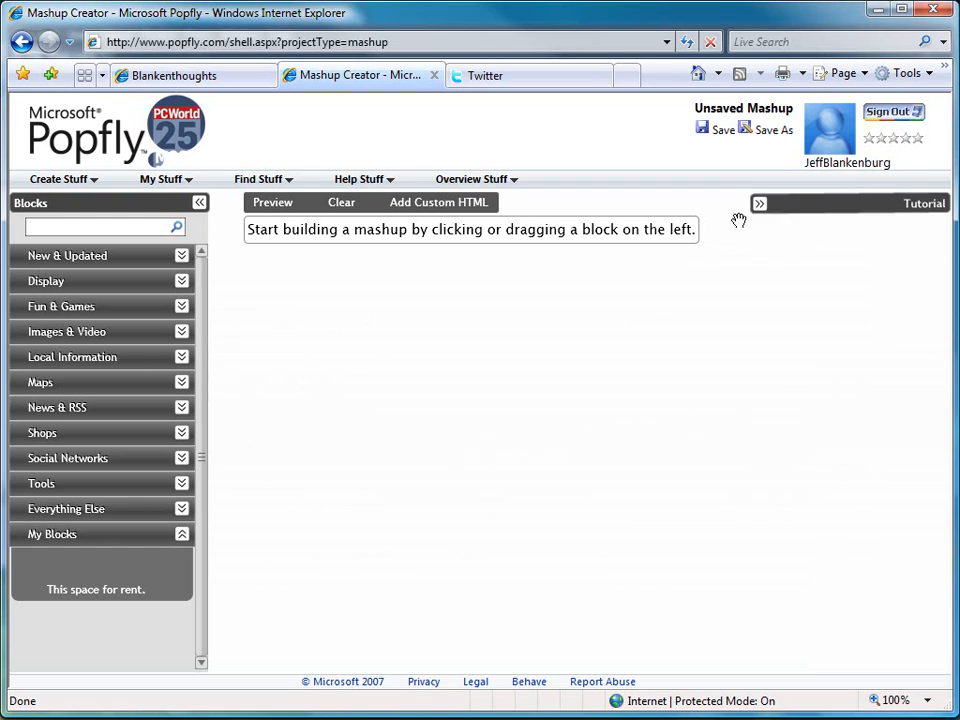
click(759, 203)
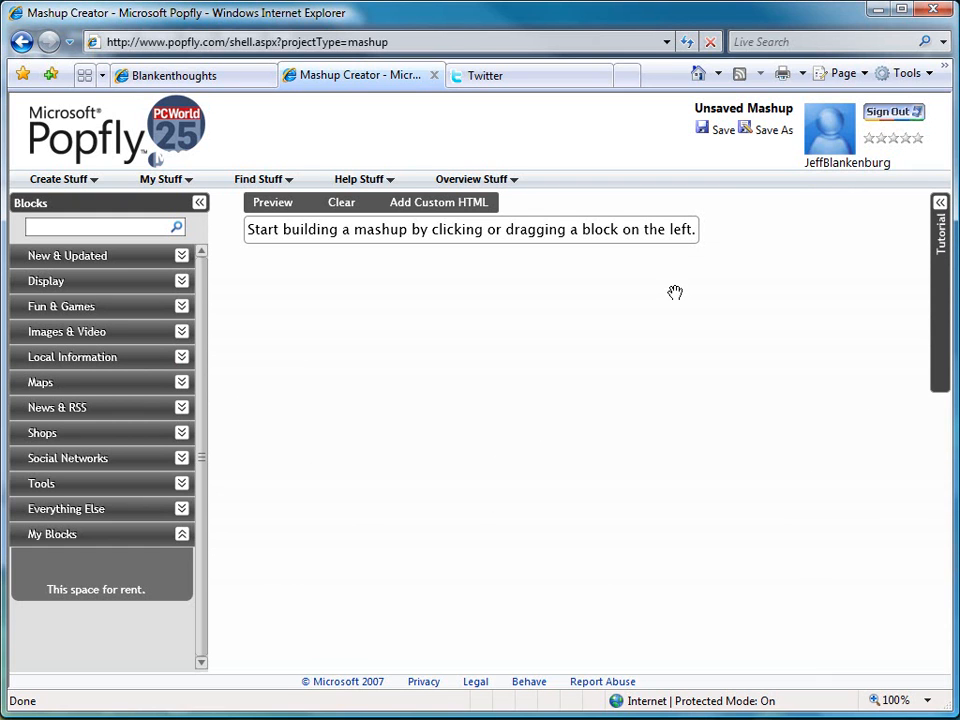
mouse_move(674, 279)
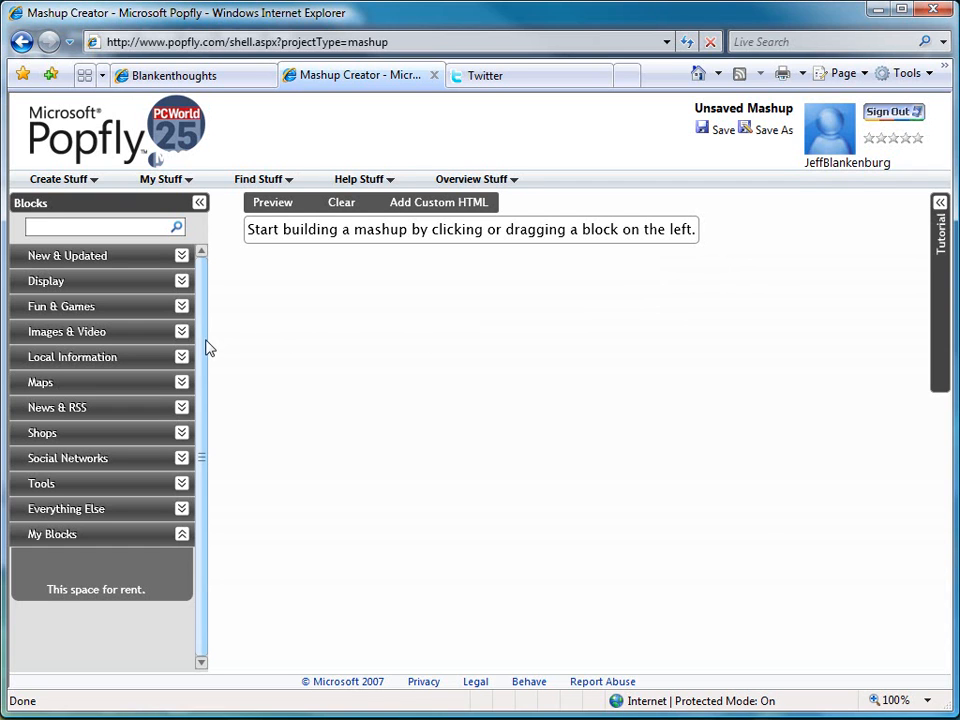
mouse_move(199, 373)
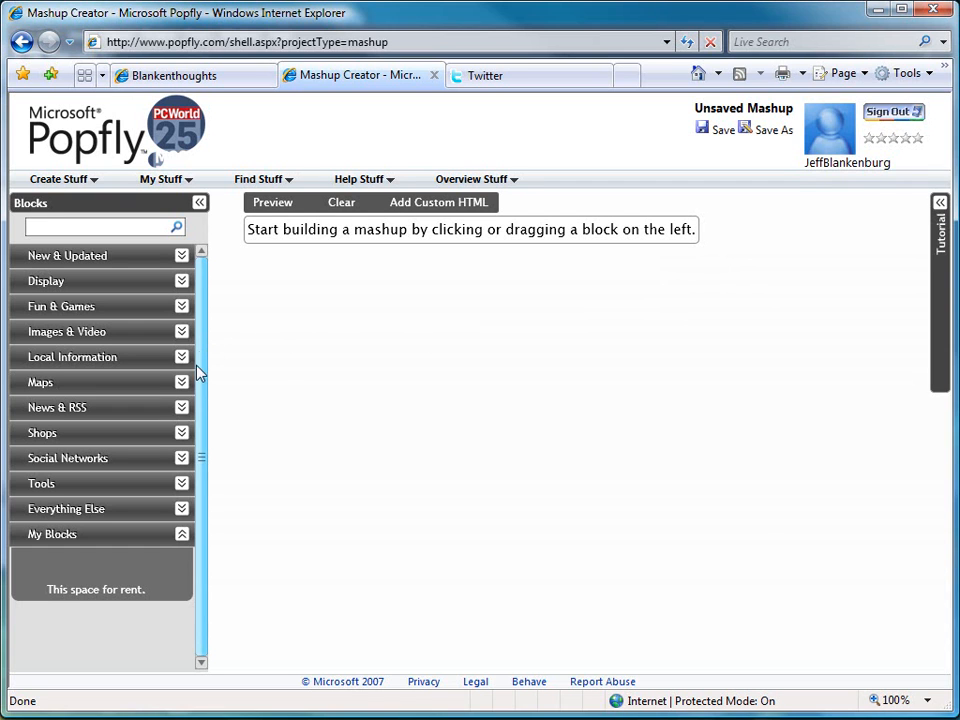
mouse_move(180, 495)
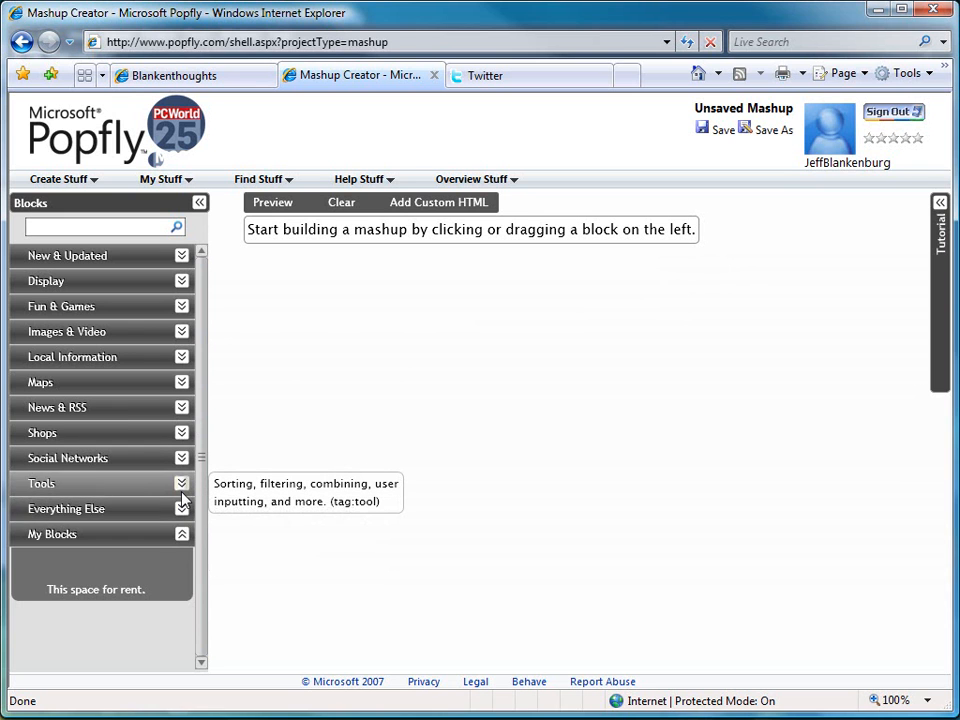
click(41, 483)
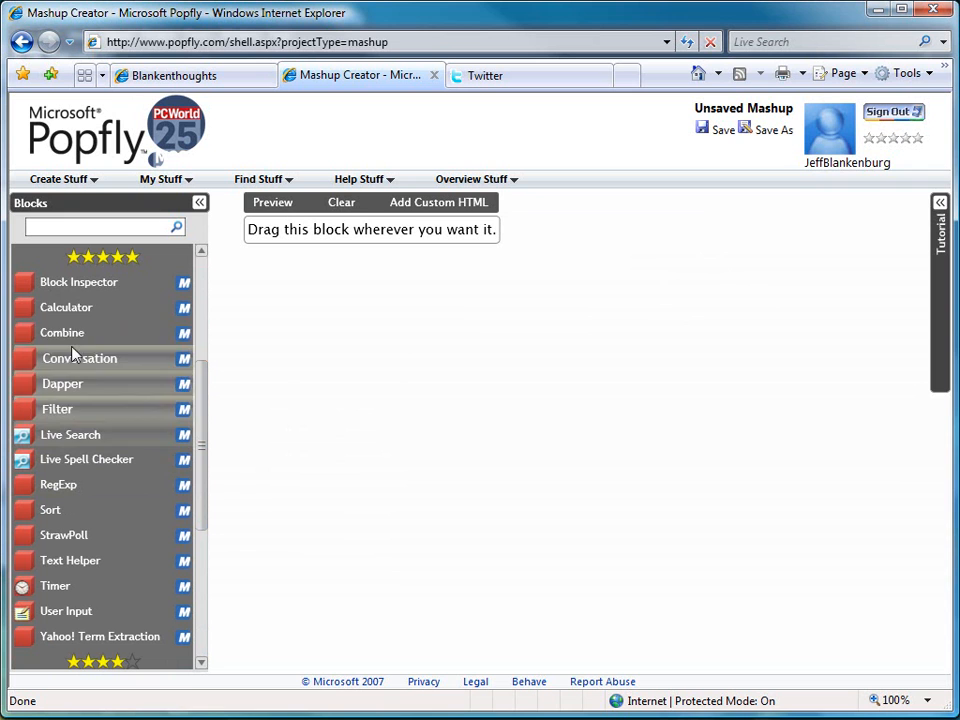
drag(66, 307, 215, 303)
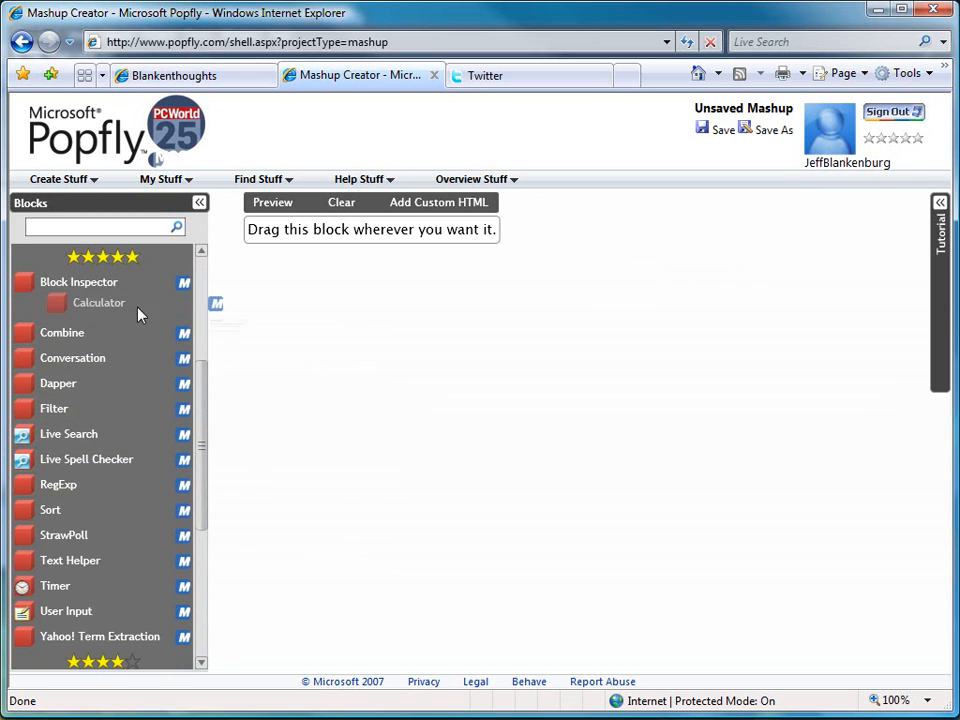
drag(99, 302, 335, 367)
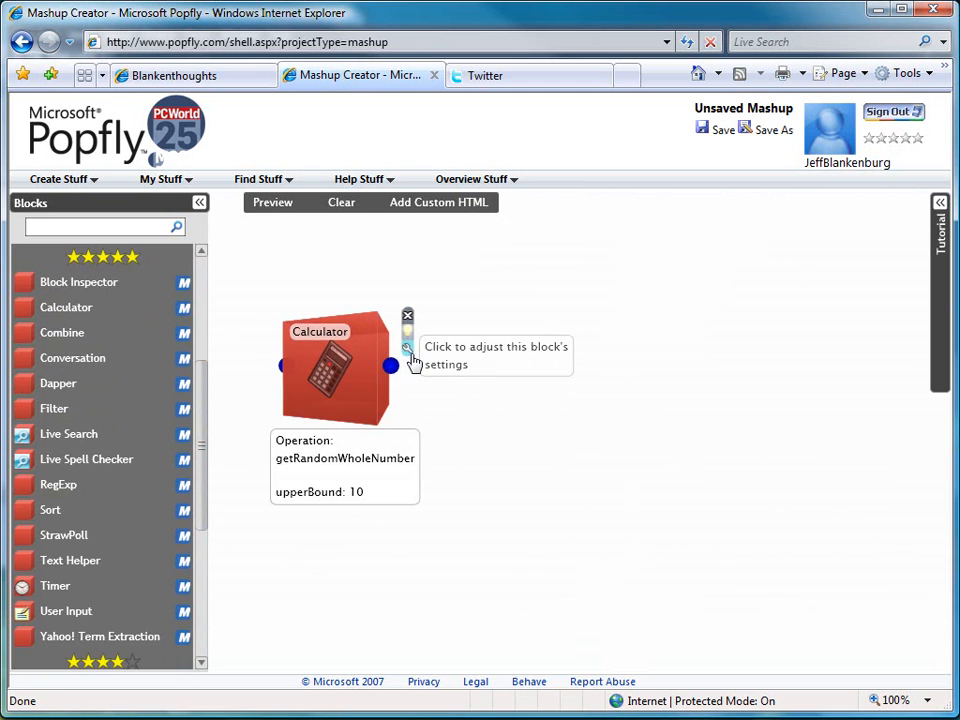
click(407, 348)
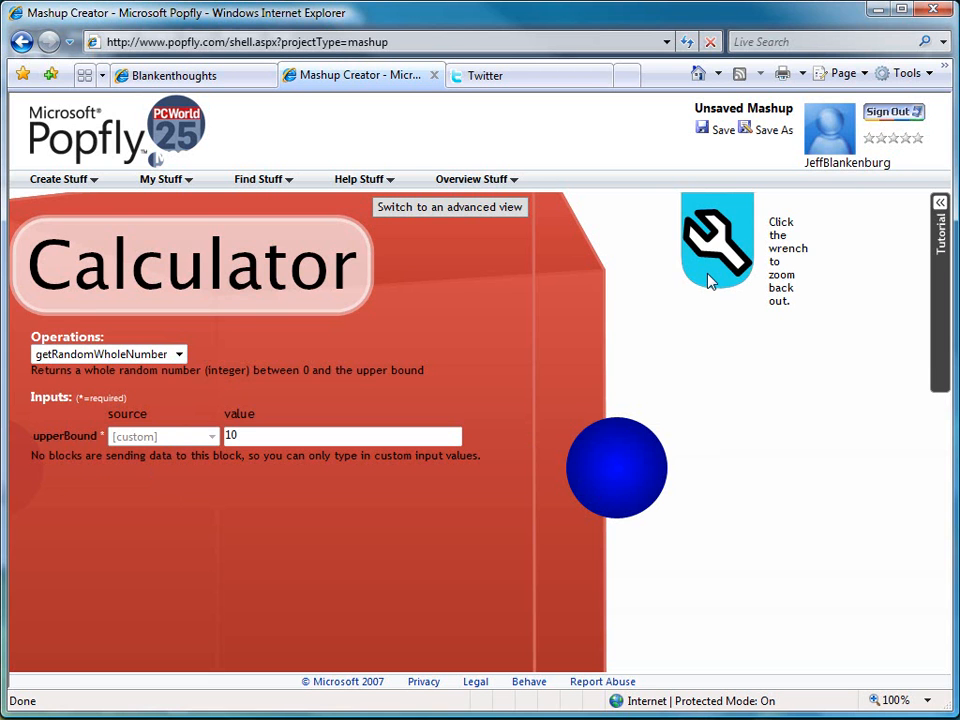
click(716, 238)
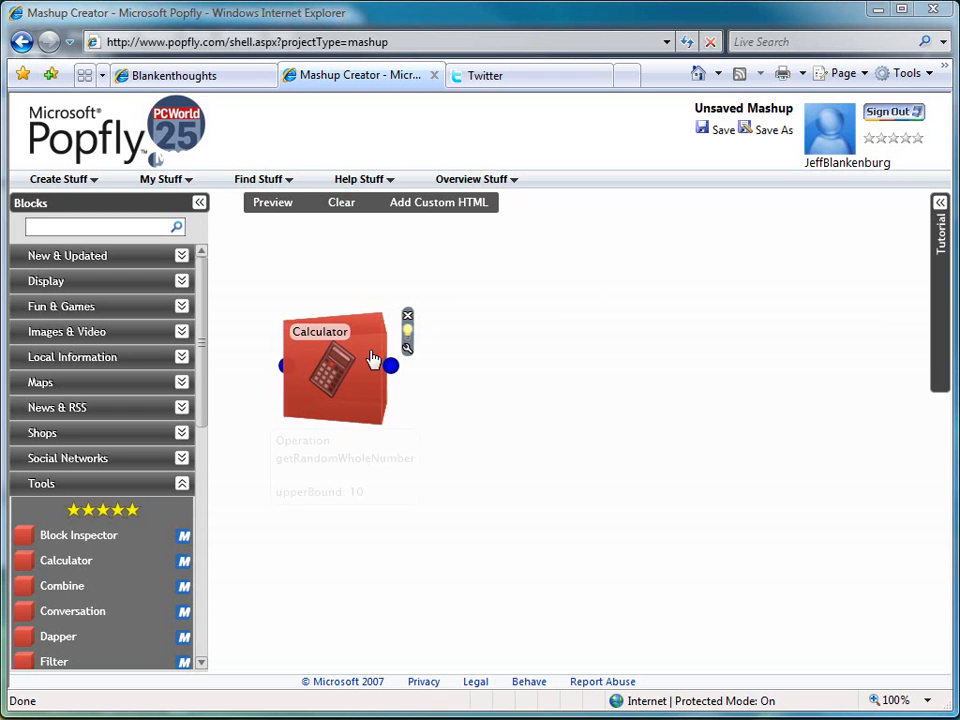
mouse_move(408, 316)
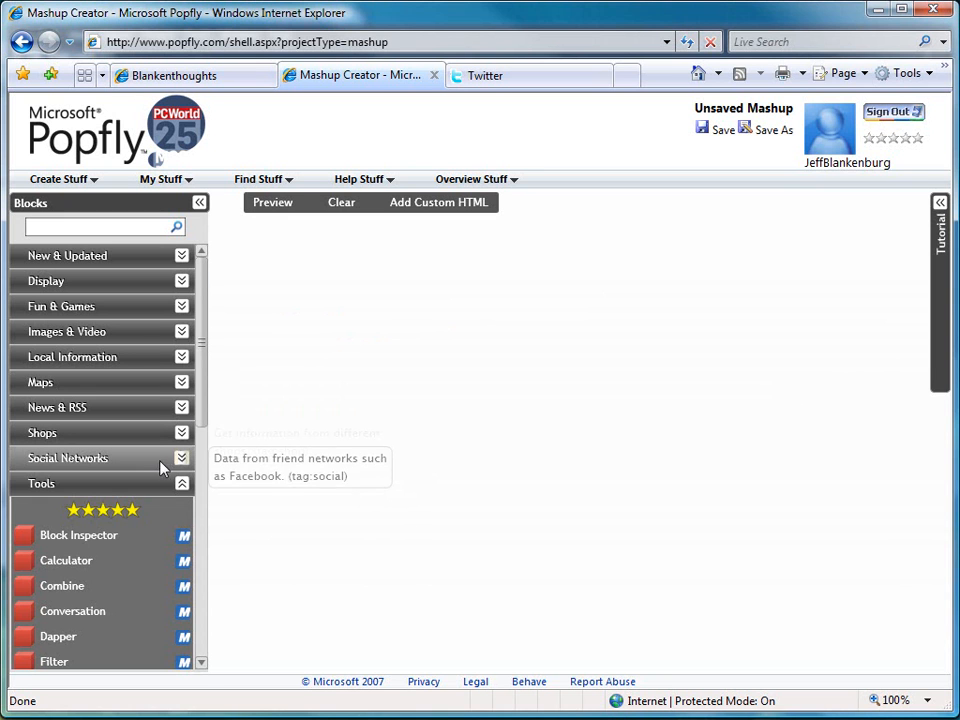
click(67, 458)
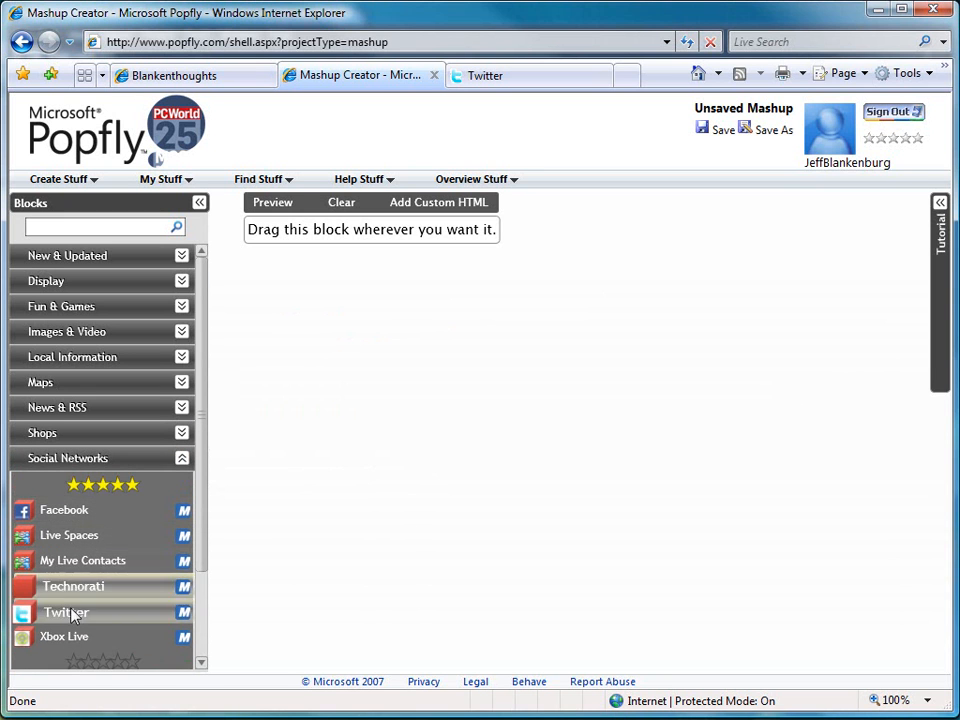
drag(67, 611, 438, 417)
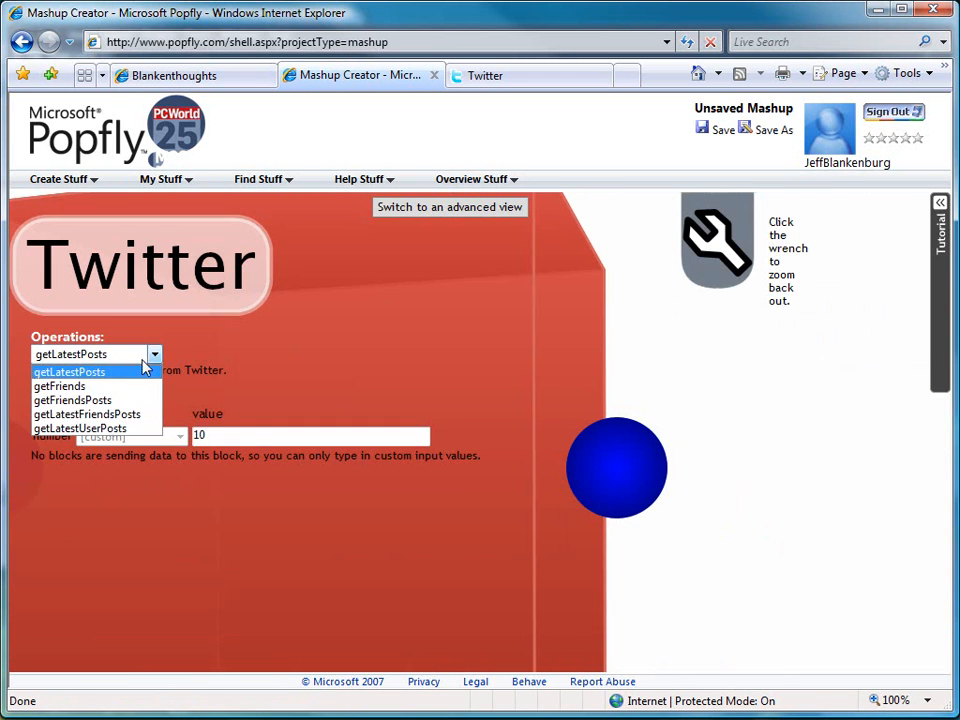
mouse_move(72, 400)
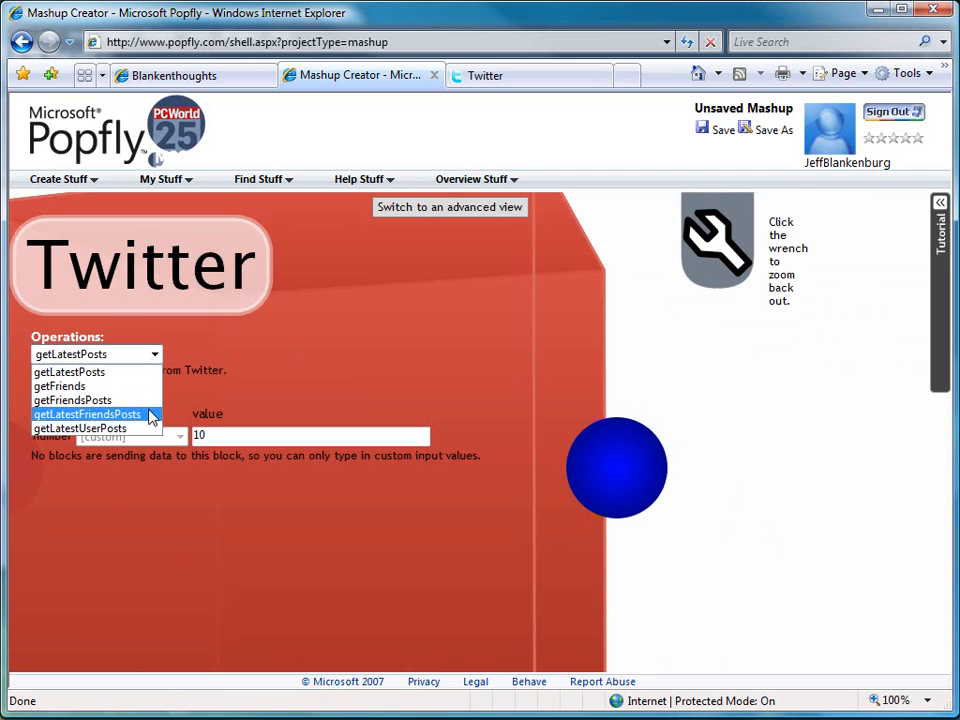
click(87, 414)
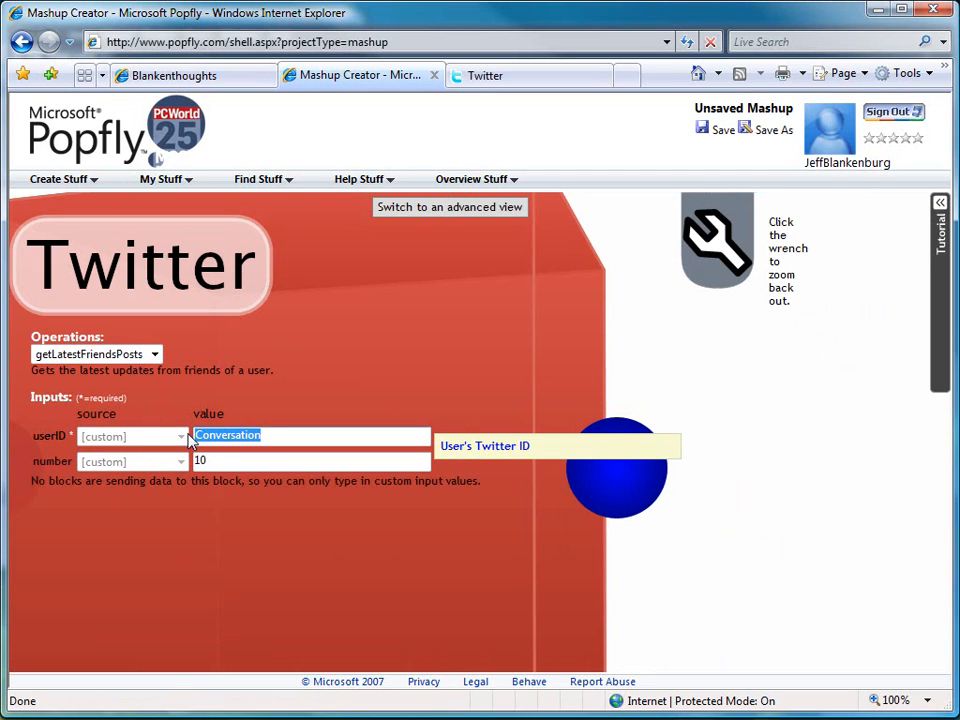
text(jblankenburg)
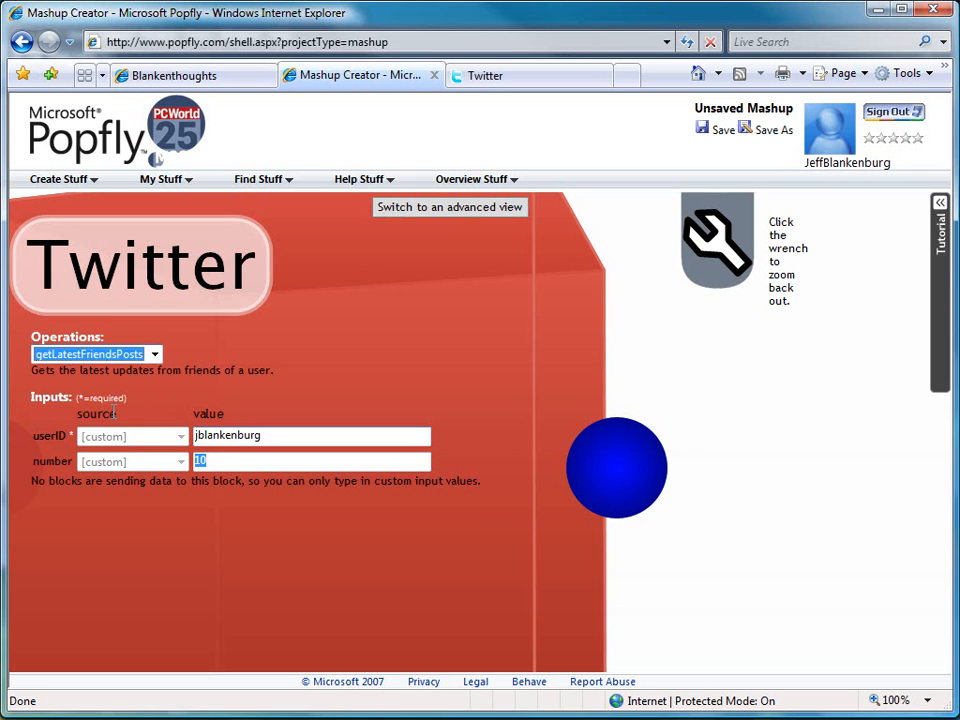
mouse_move(225, 462)
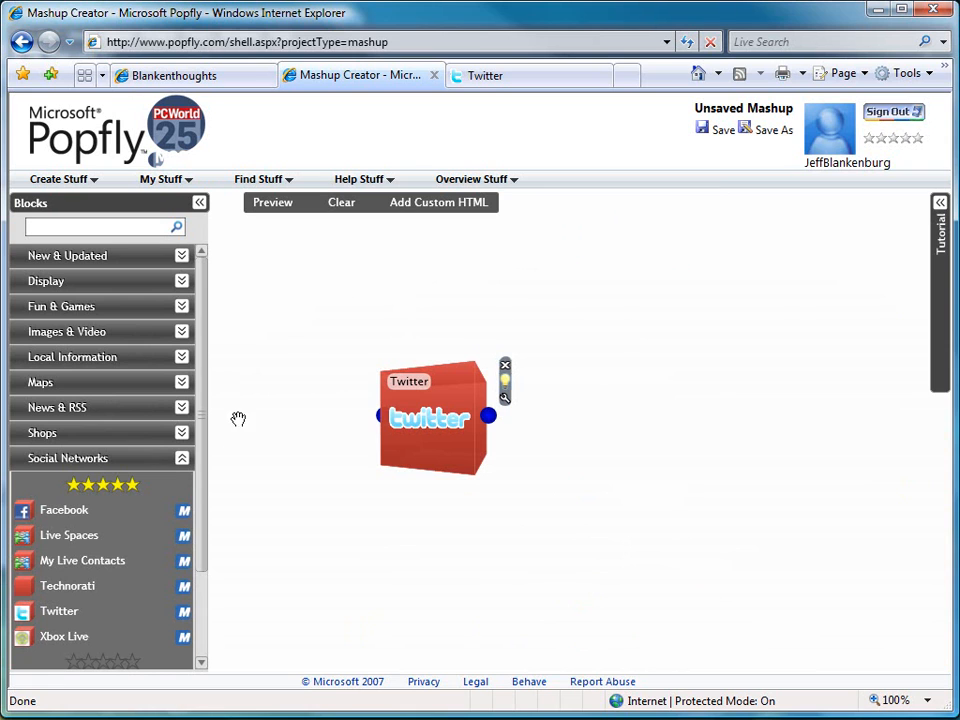
mouse_move(231, 446)
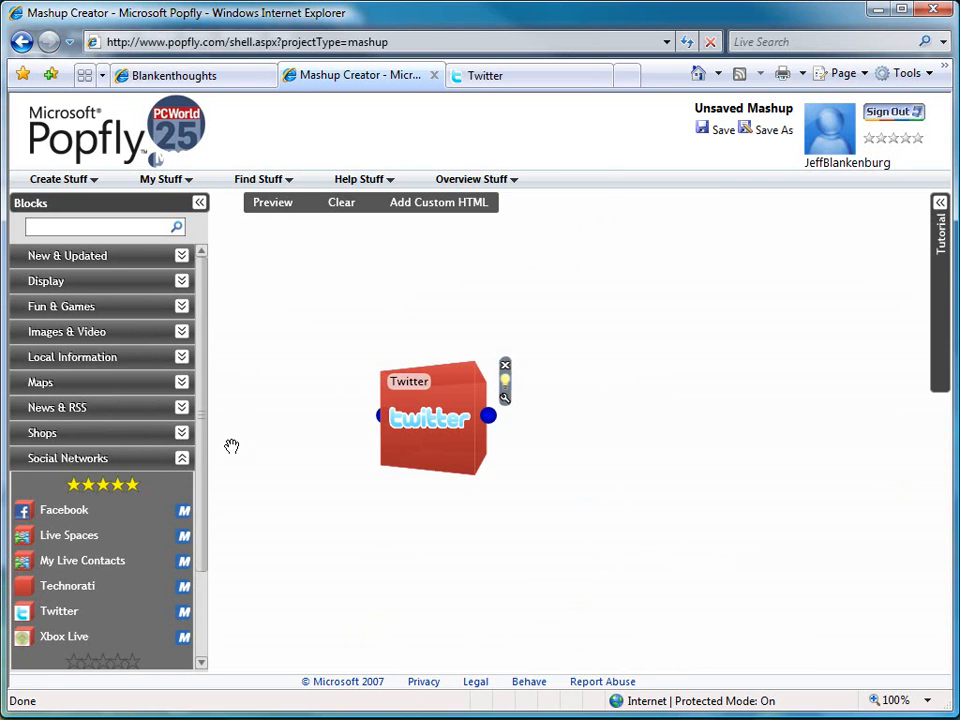
mouse_move(410, 472)
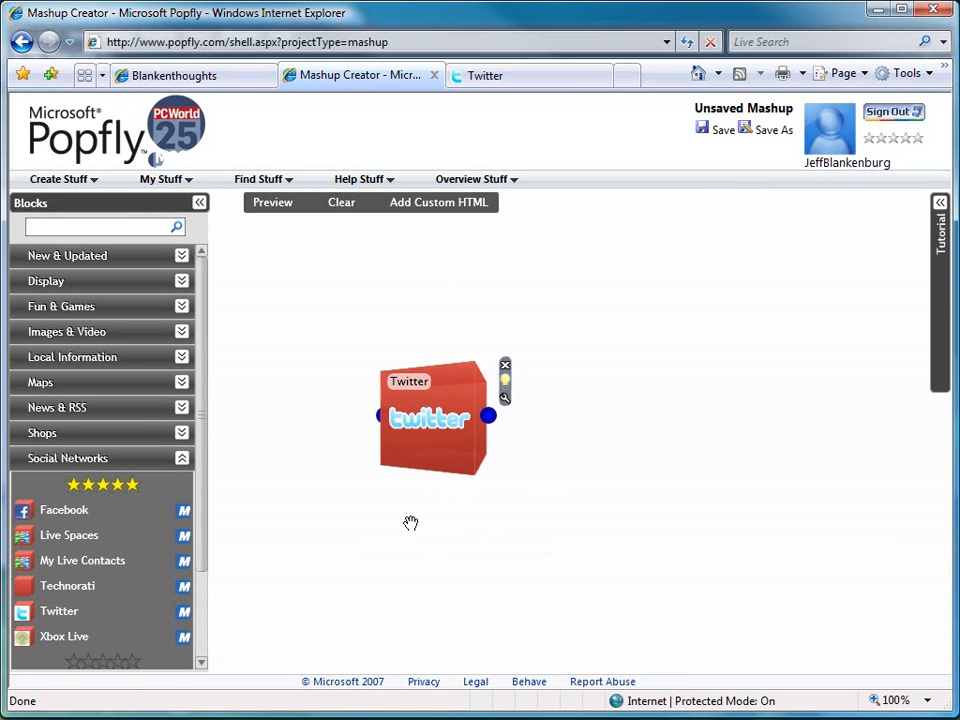
mouse_move(473, 495)
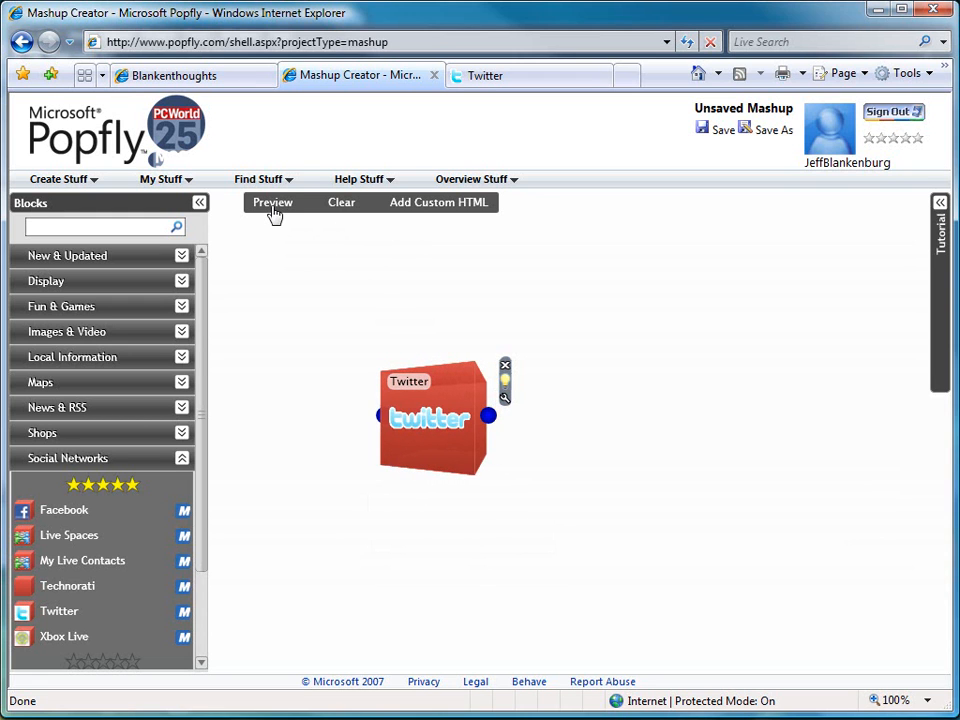
Step: Preview the mashup and scroll through the friends' tweets, selecting part of the OneNote tweet
click(272, 202)
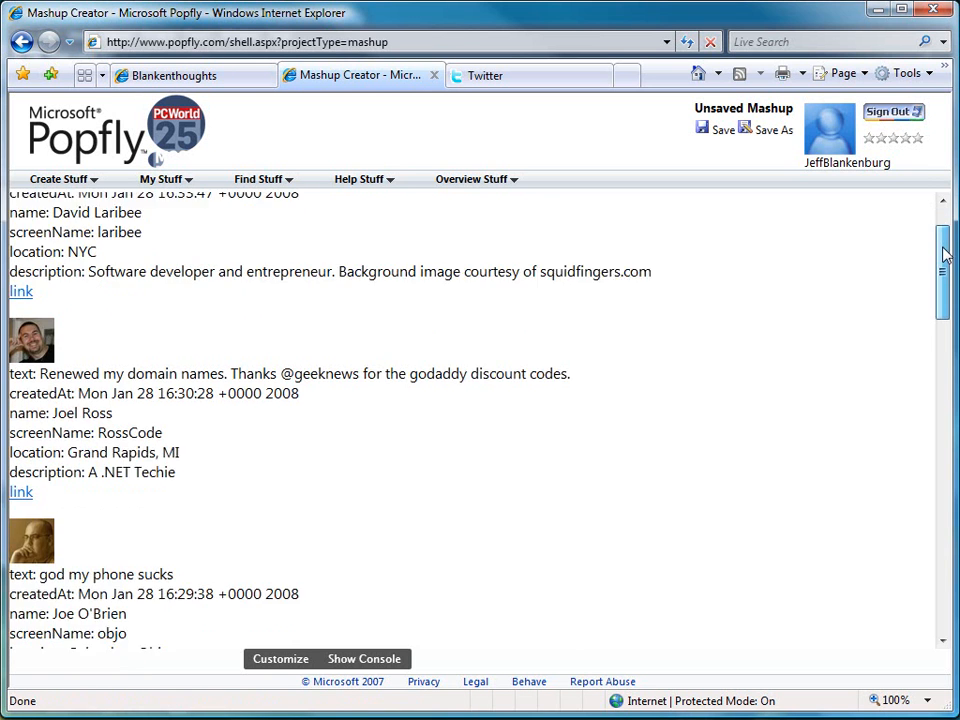
scroll(down, 3)
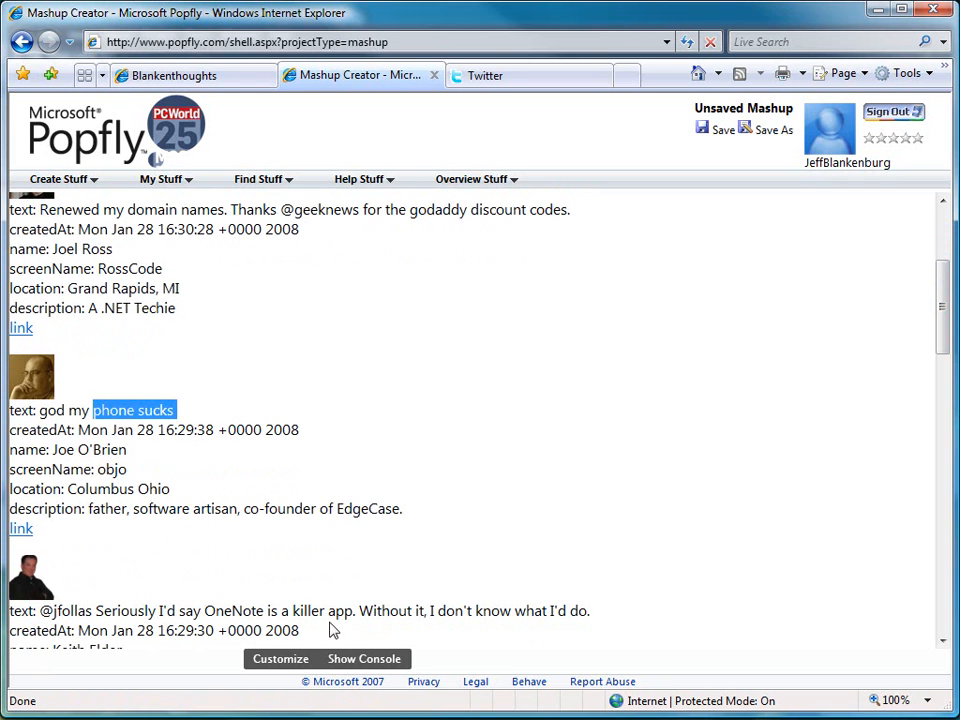
drag(204, 611, 358, 611)
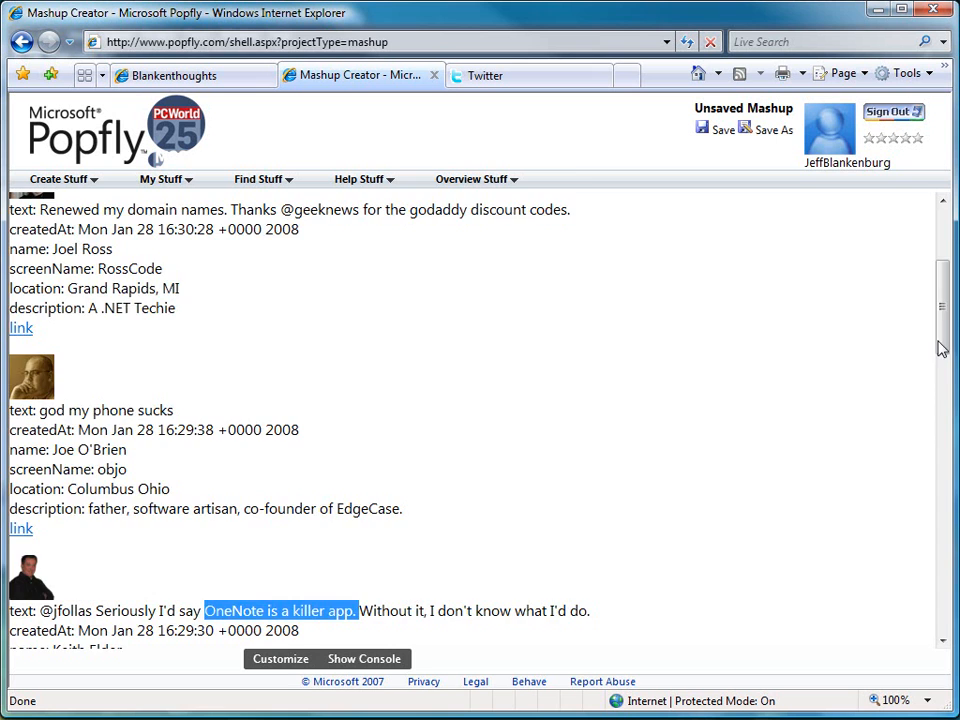
scroll(down, 3)
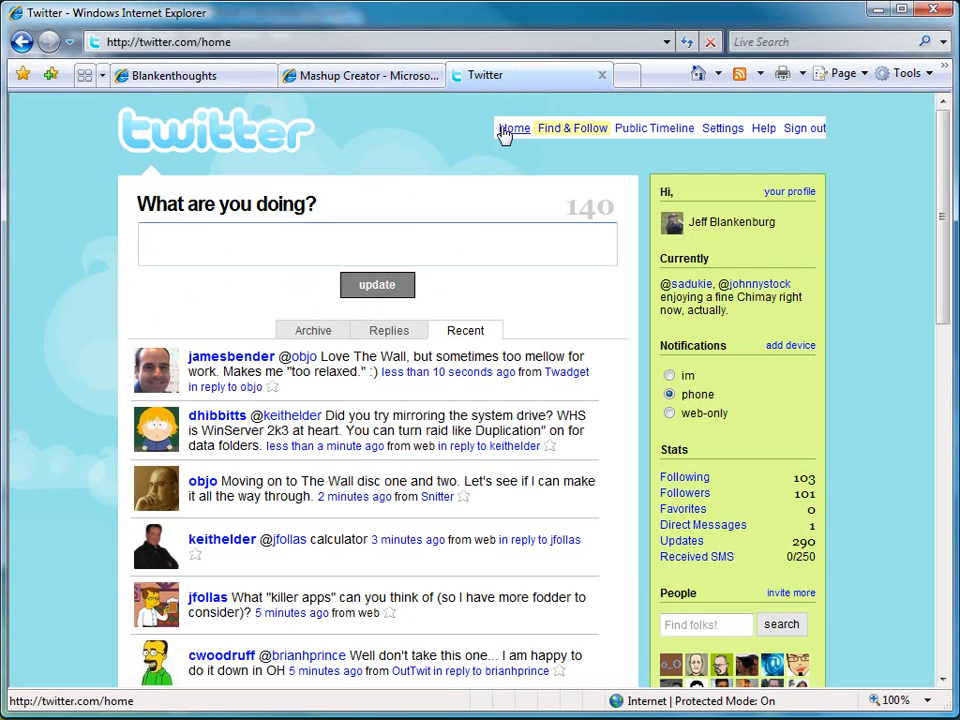
Step: Reload the Twitter home timeline and select the word 'phone' in a tweet
click(513, 128)
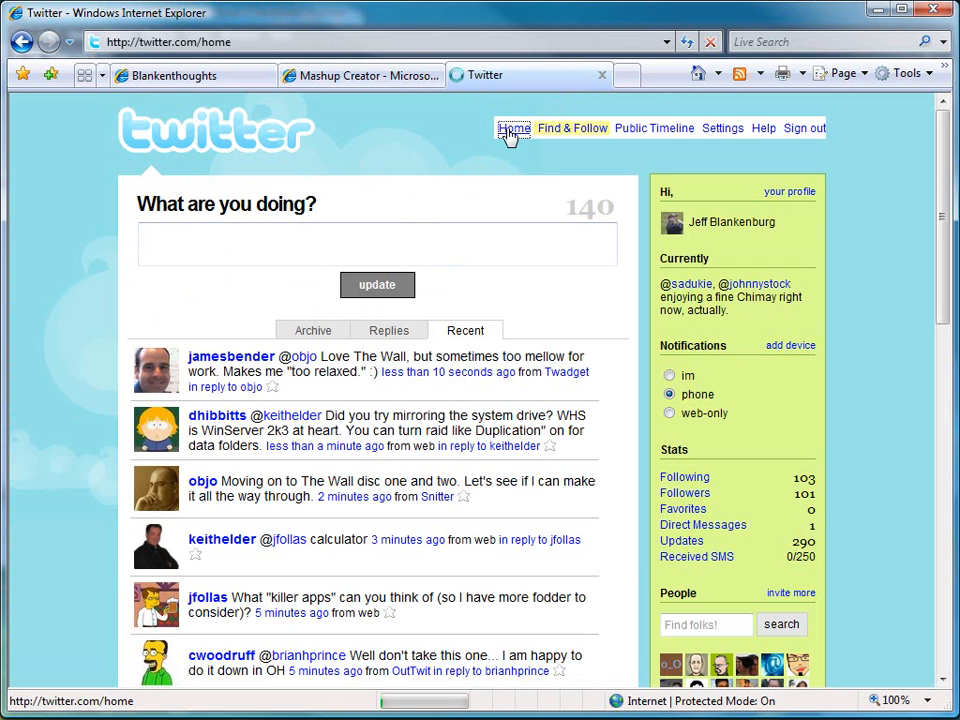
click(513, 128)
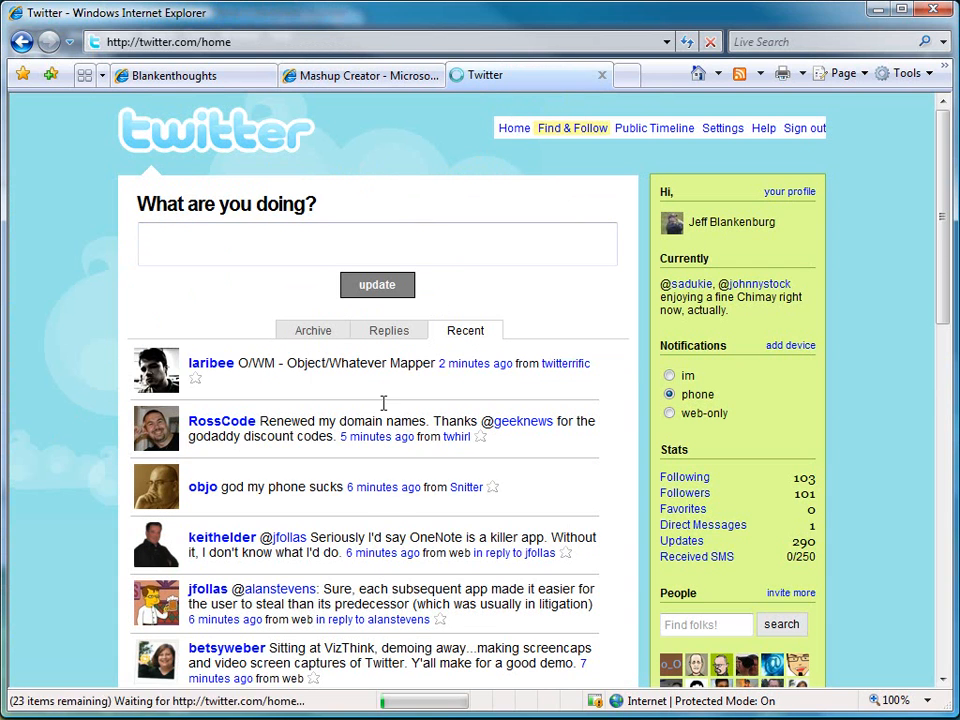
double_click(286, 487)
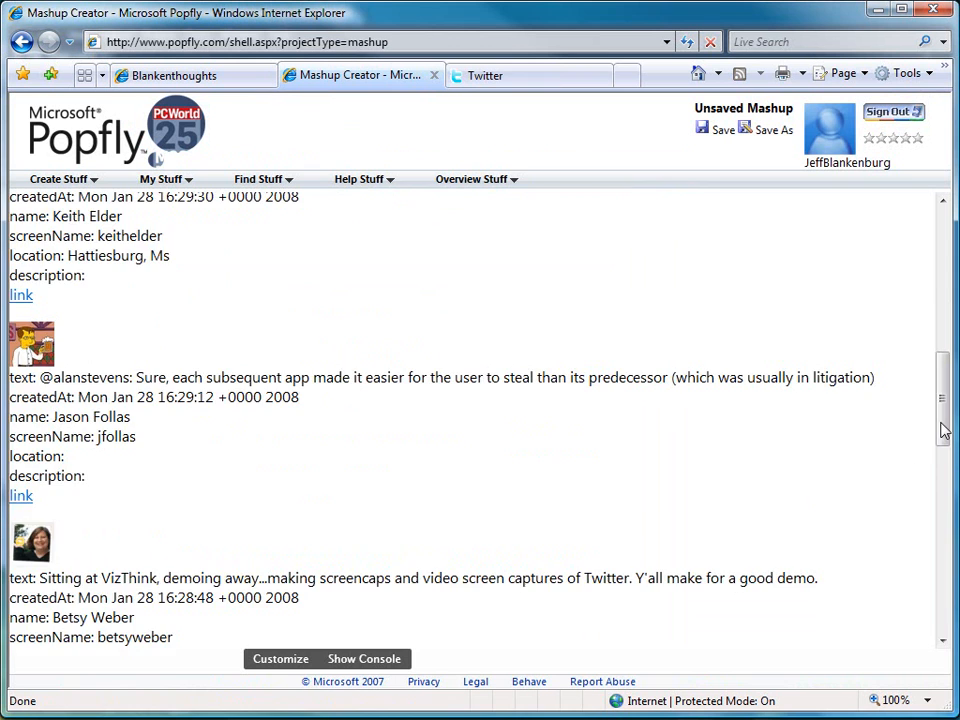
Step: Scroll the preview to the last post, glance at the Twitter page, and return to the editor
scroll(down, 3)
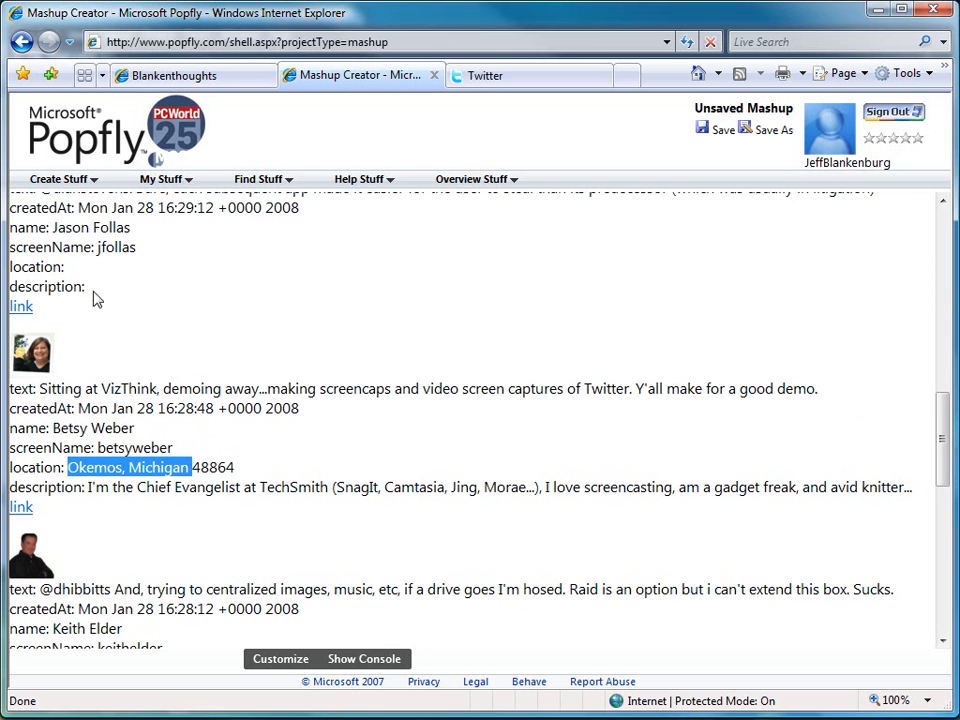
scroll(down, 3)
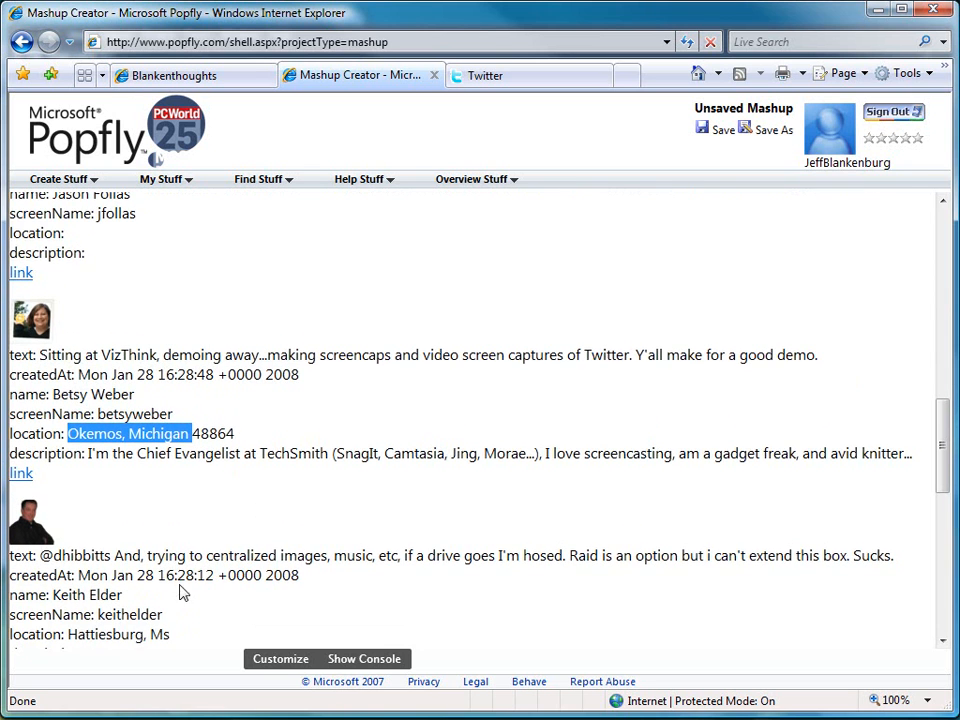
scroll(down, 3)
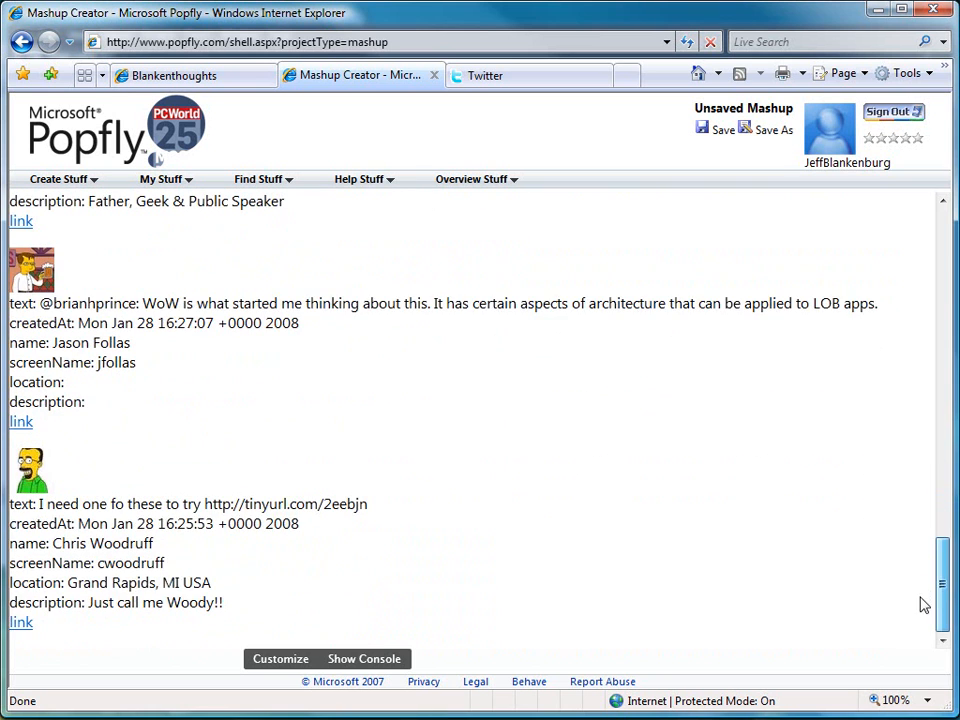
scroll(down, 3)
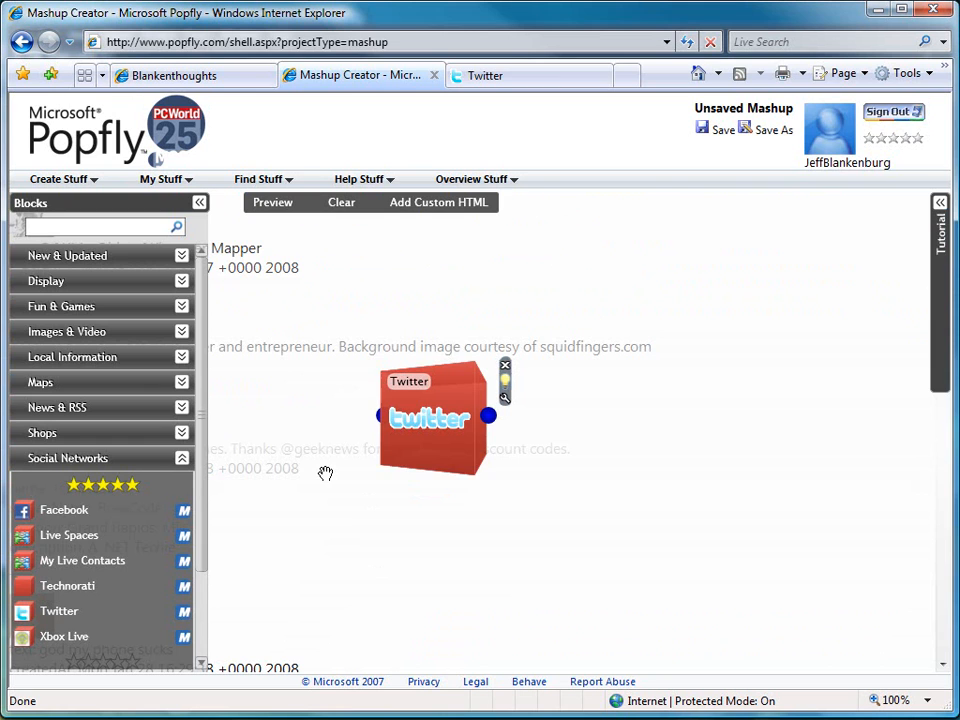
click(485, 75)
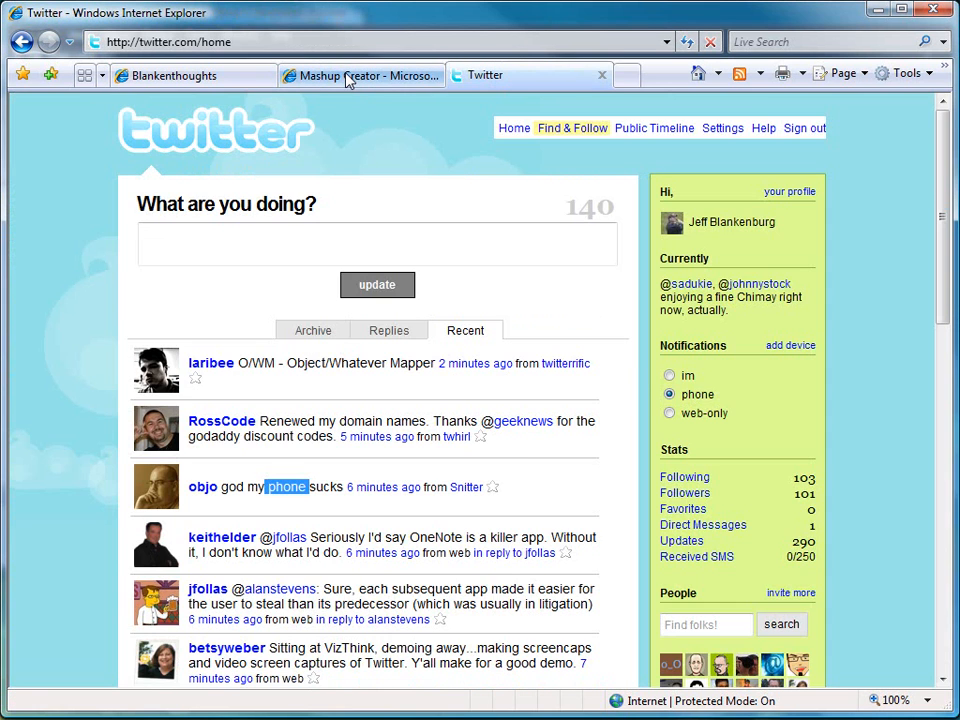
click(360, 75)
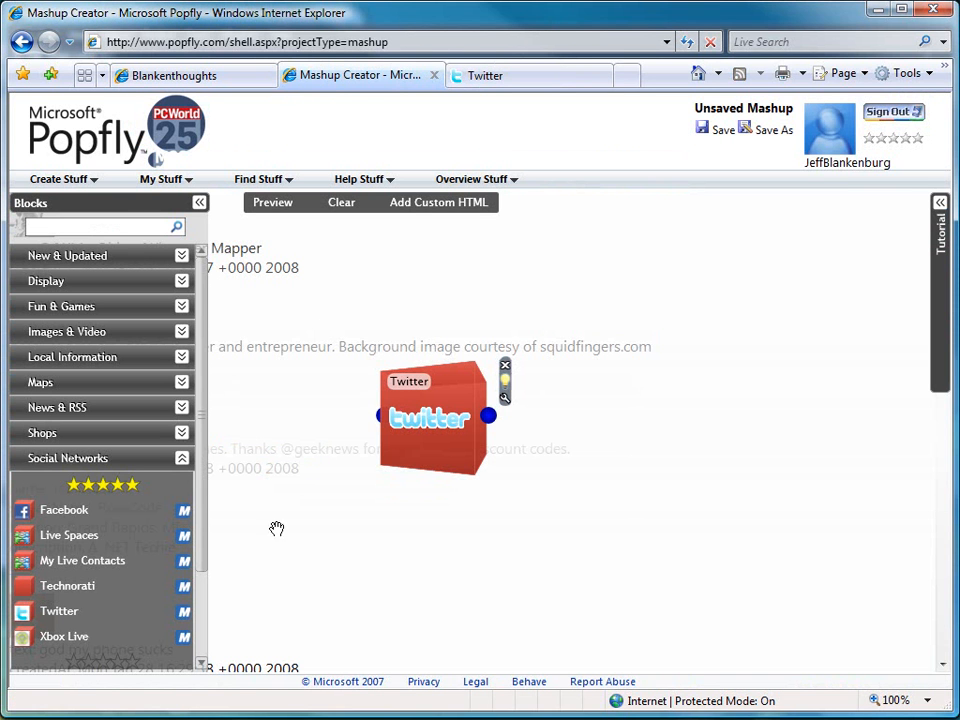
mouse_move(183, 385)
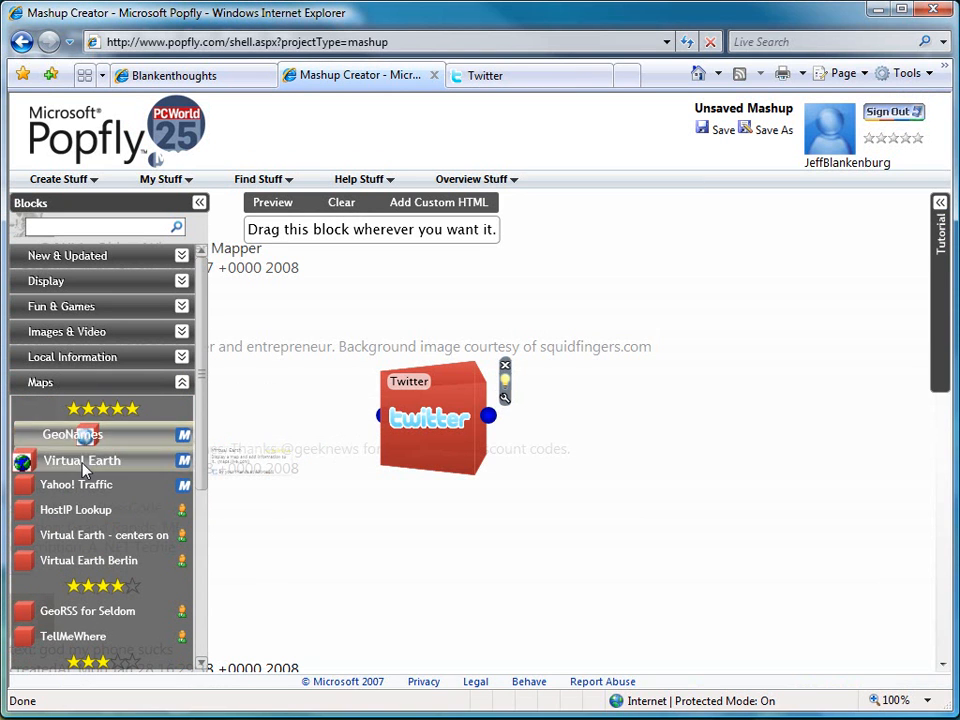
Step: Add a Virtual Earth map block from Maps next to the Twitter block
drag(82, 460, 707, 420)
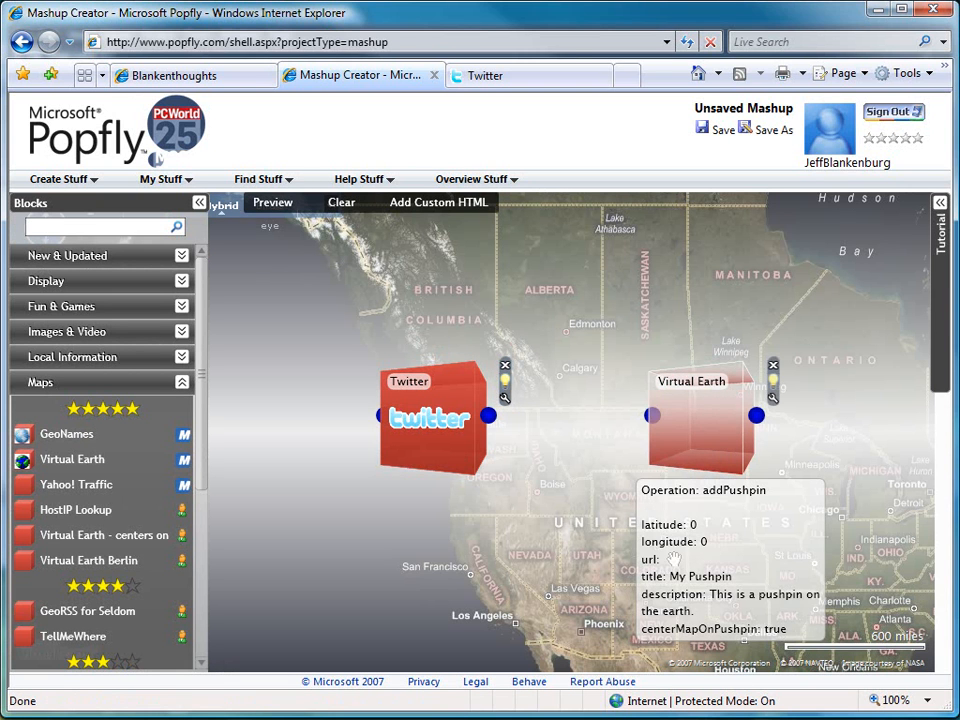
mouse_move(689, 438)
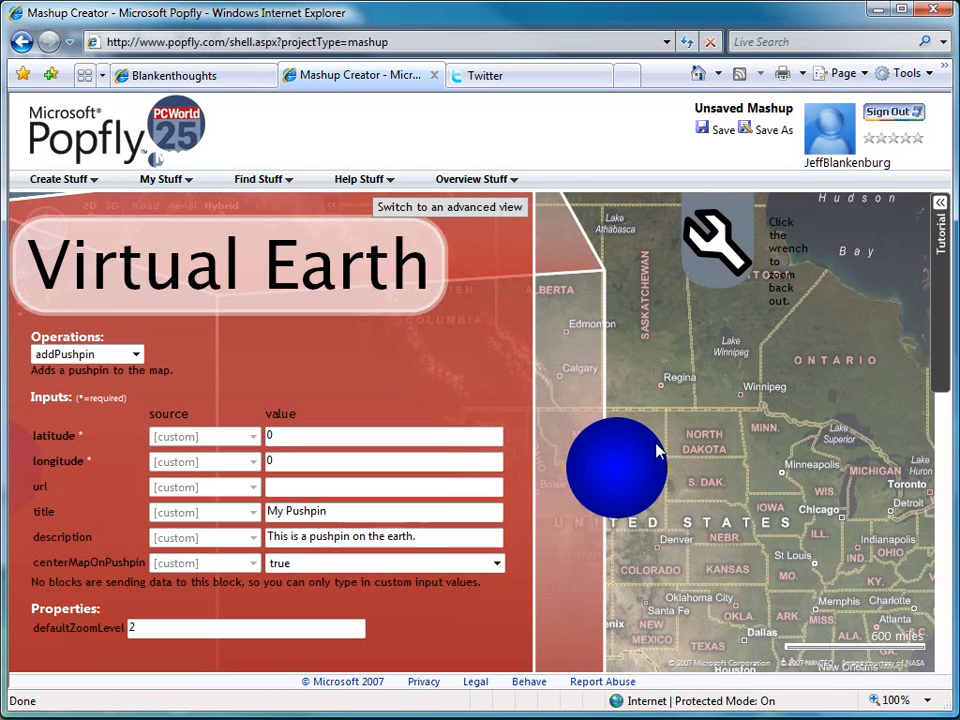
mouse_move(54, 435)
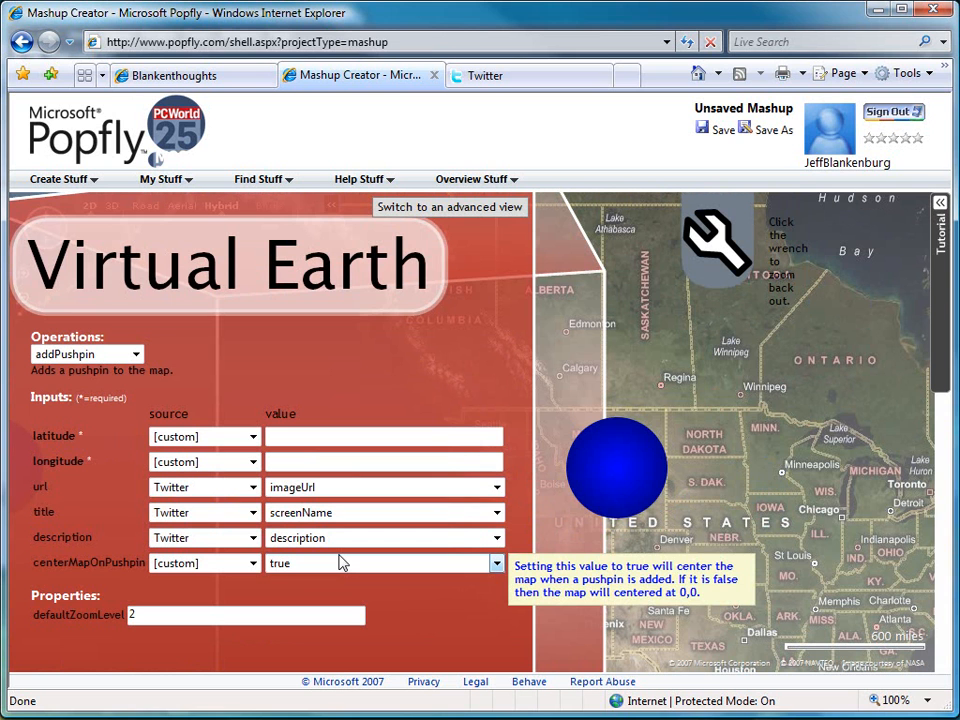
mouse_move(355, 538)
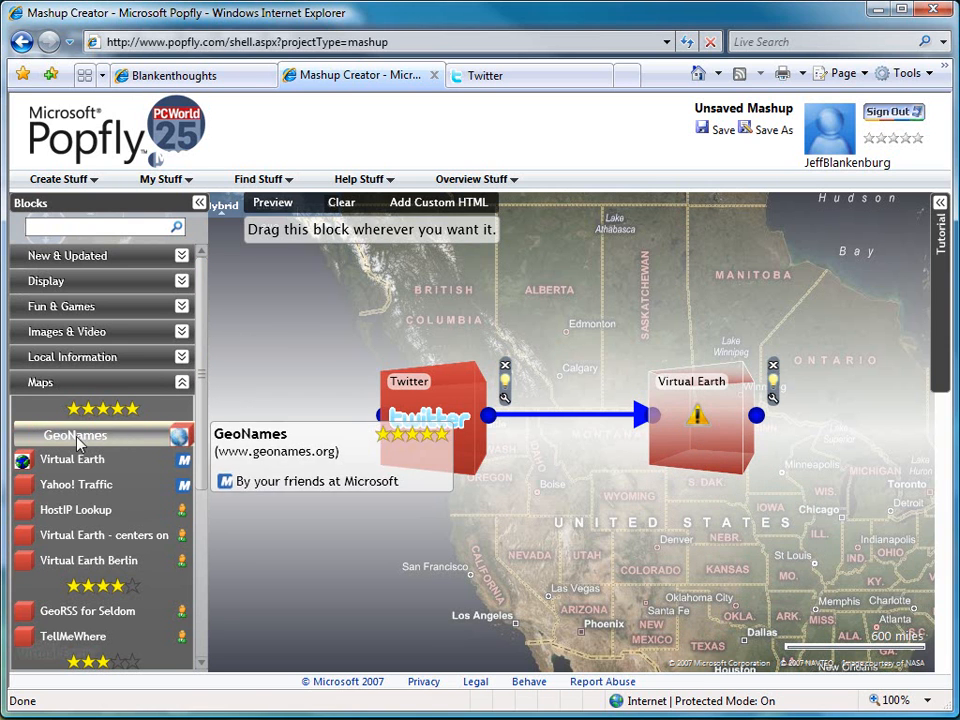
Step: Add a GeoNames block set to the getLatitudeAndLongitude operation
drag(75, 434, 620, 565)
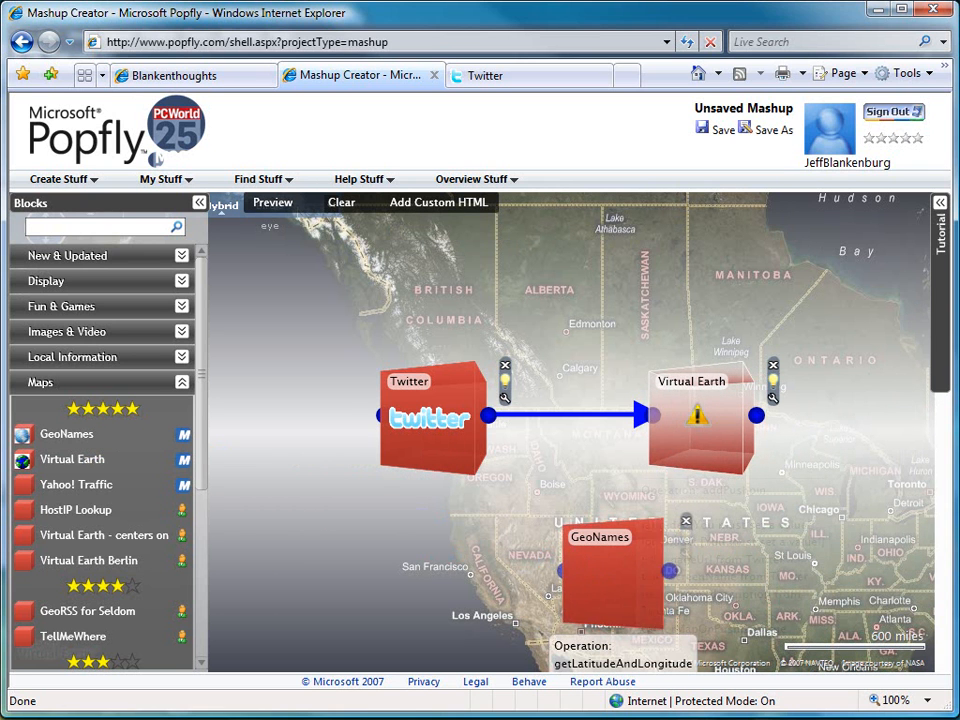
mouse_move(687, 555)
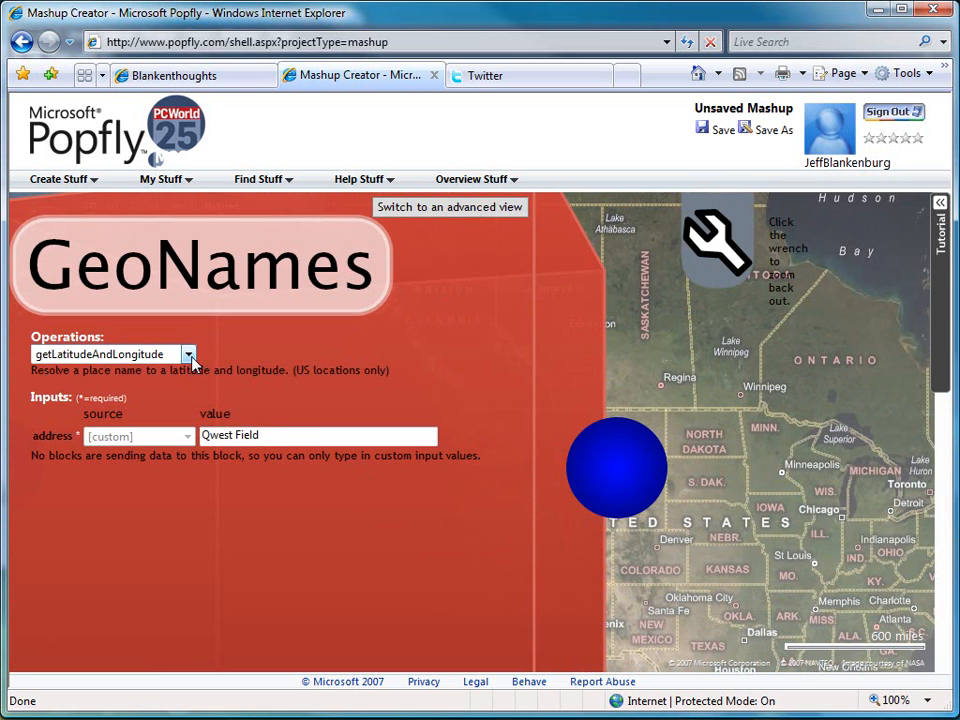
click(188, 354)
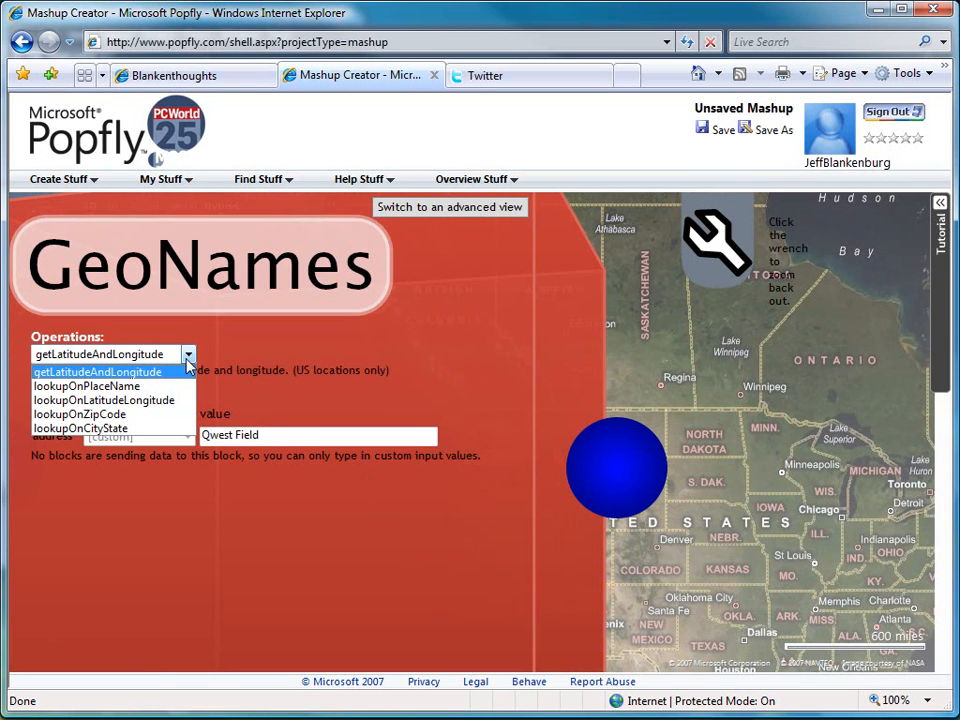
click(97, 371)
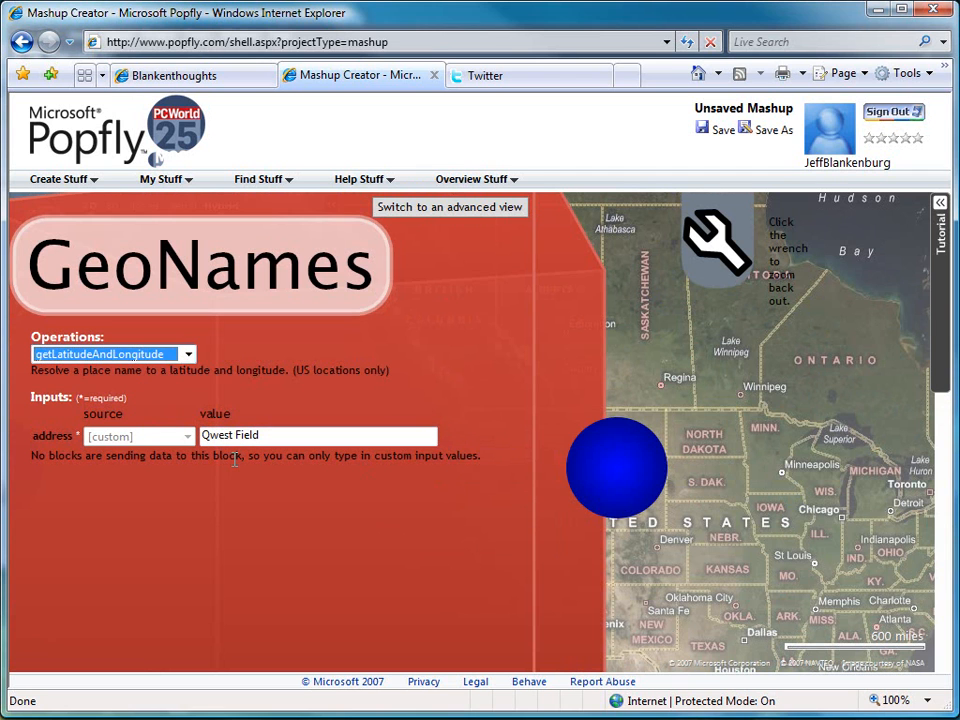
mouse_move(715, 245)
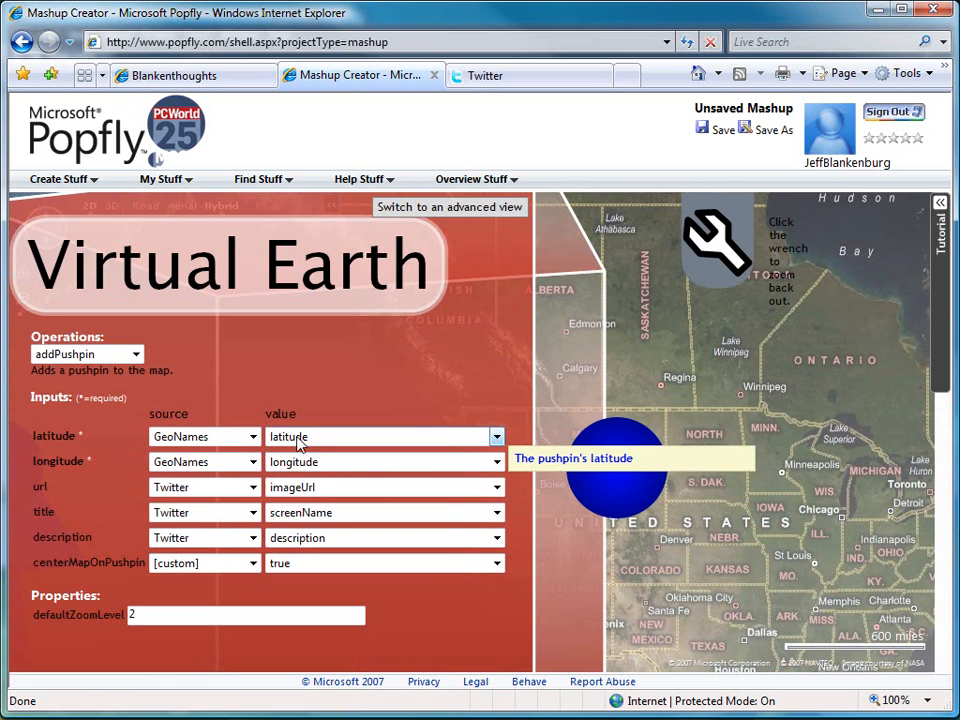
mouse_move(345, 490)
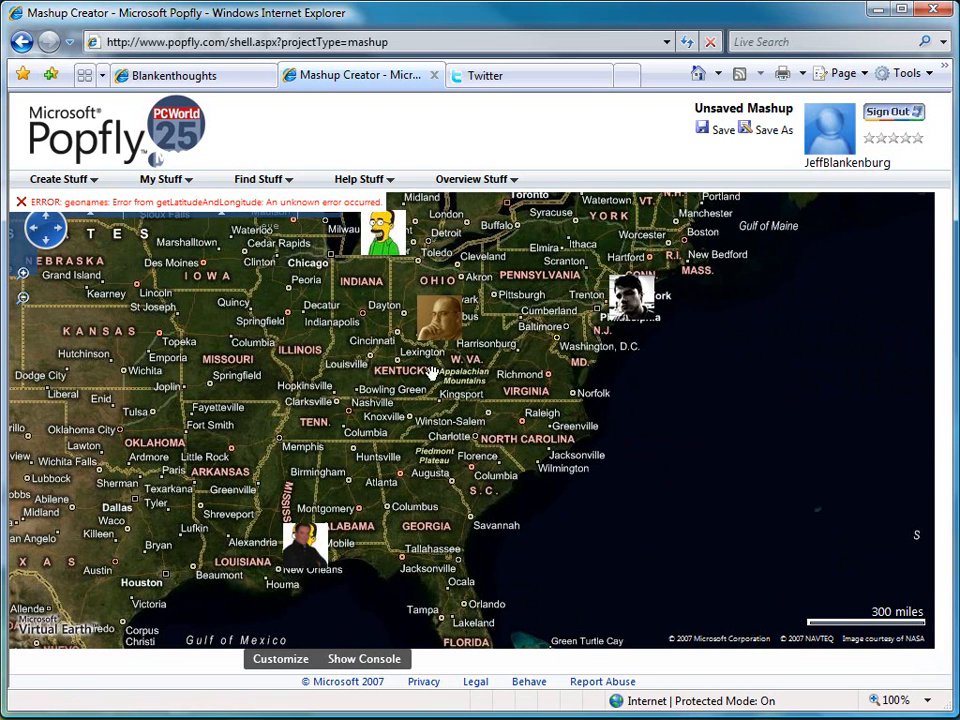
mouse_move(445, 315)
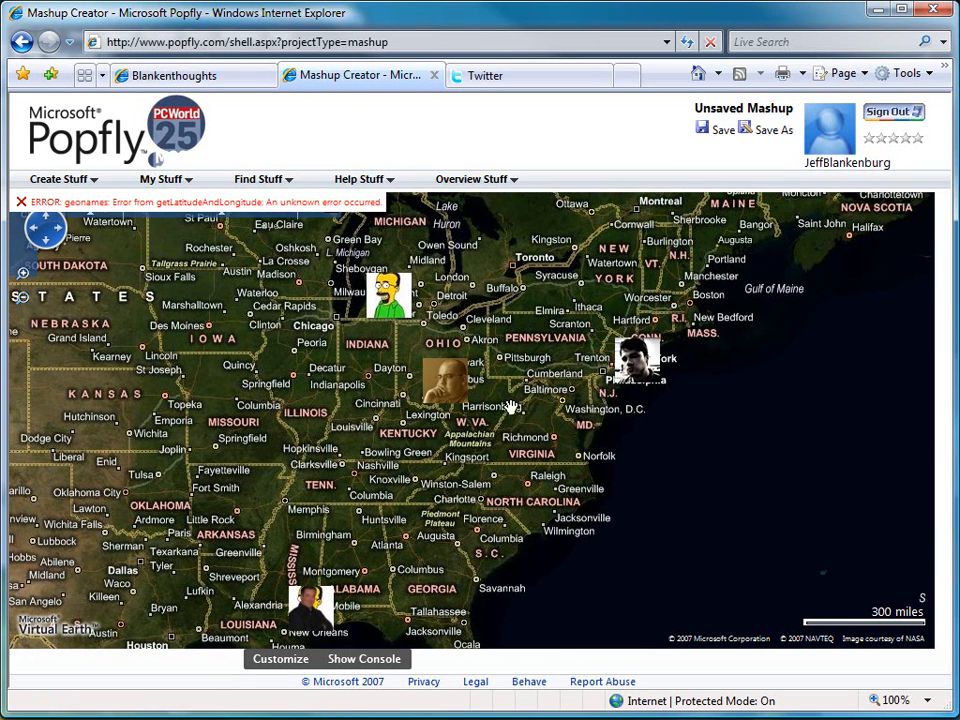
mouse_move(700, 538)
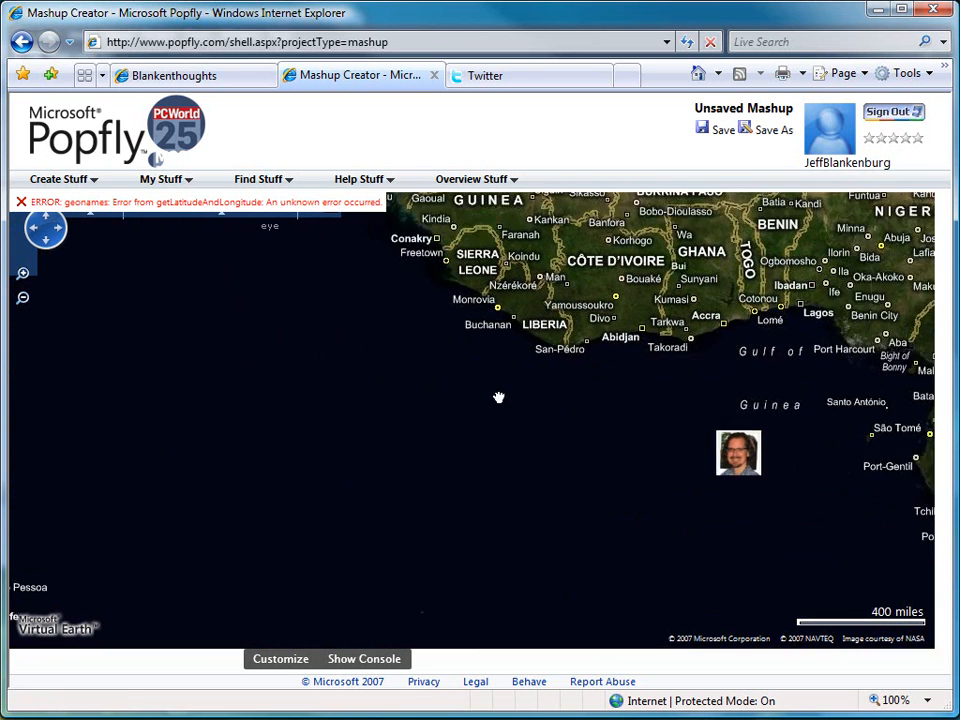
Step: Pan the map to the stray avatar in the Gulf of Guinea, check the friend's profile, and return
drag(500, 398, 748, 447)
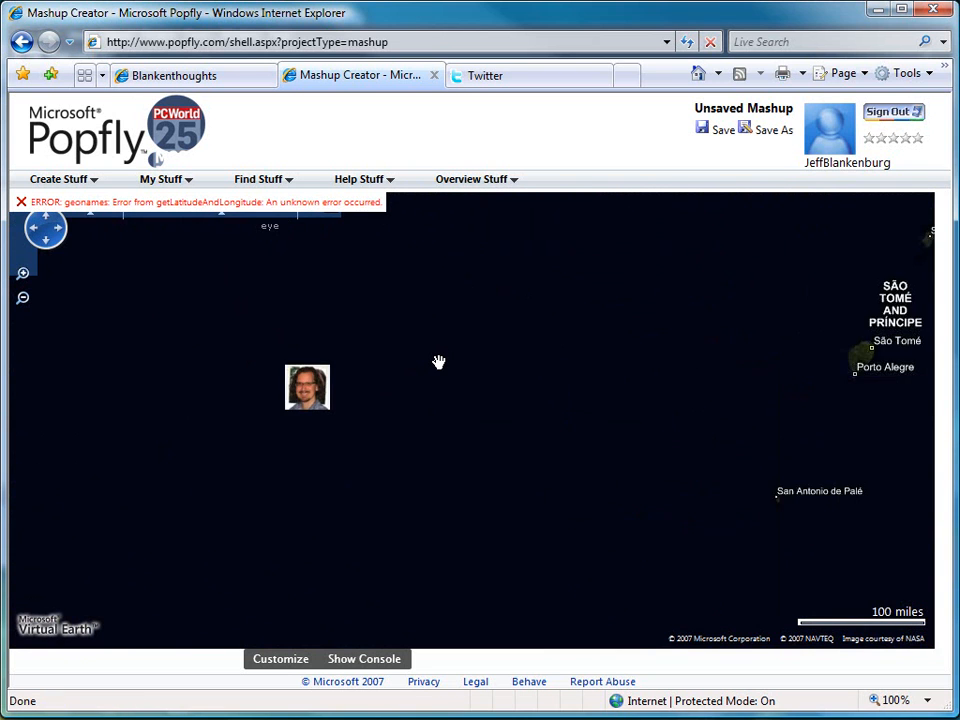
drag(438, 361, 525, 434)
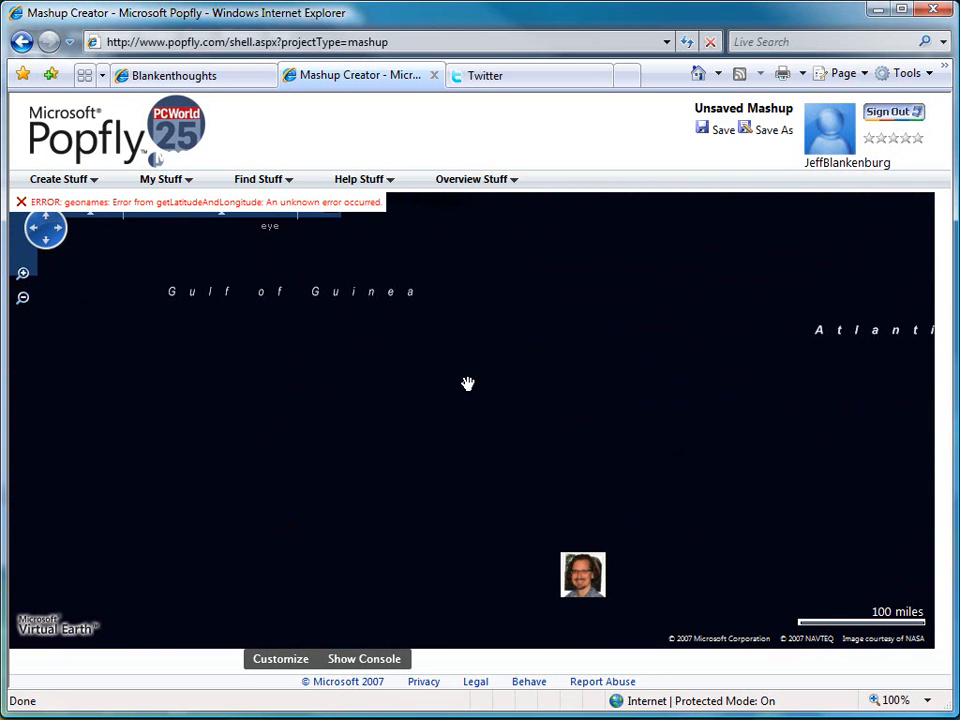
mouse_move(583, 575)
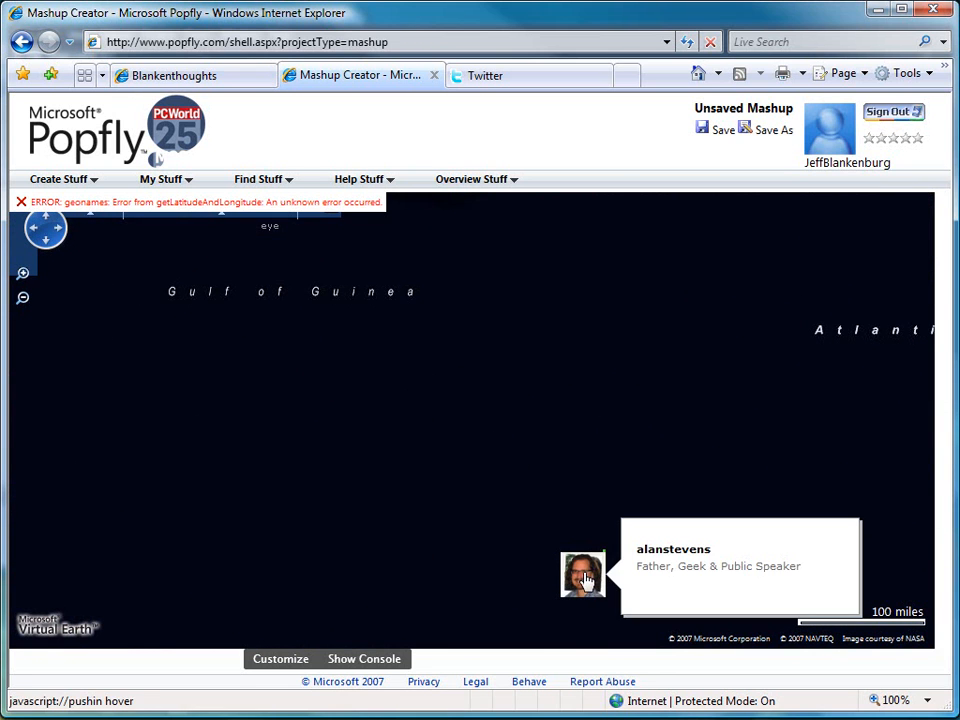
mouse_move(476, 93)
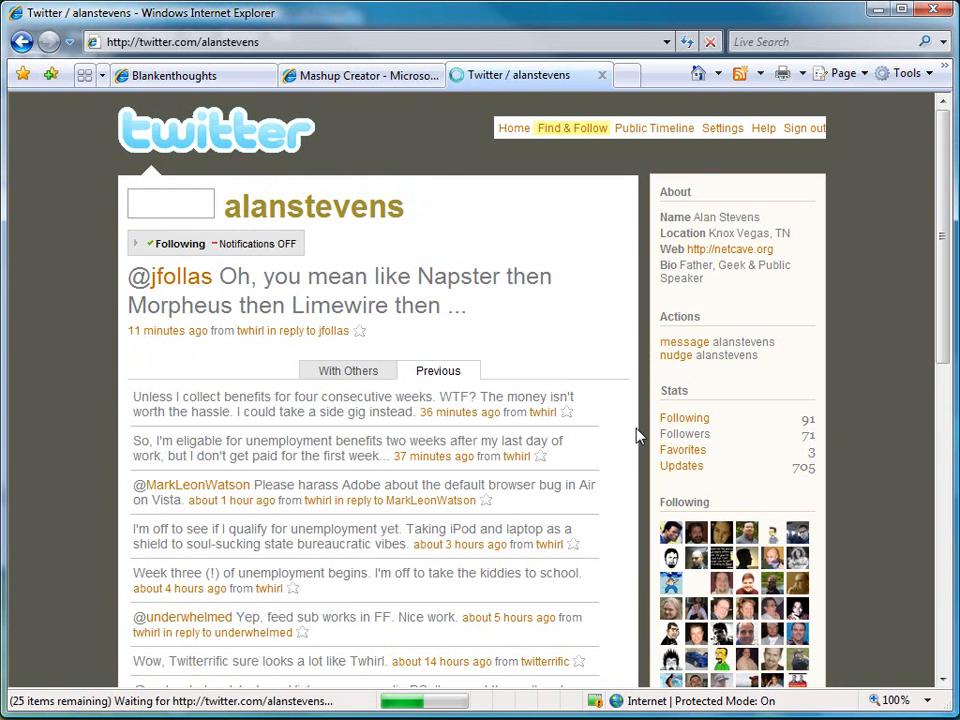
scroll(down, 3)
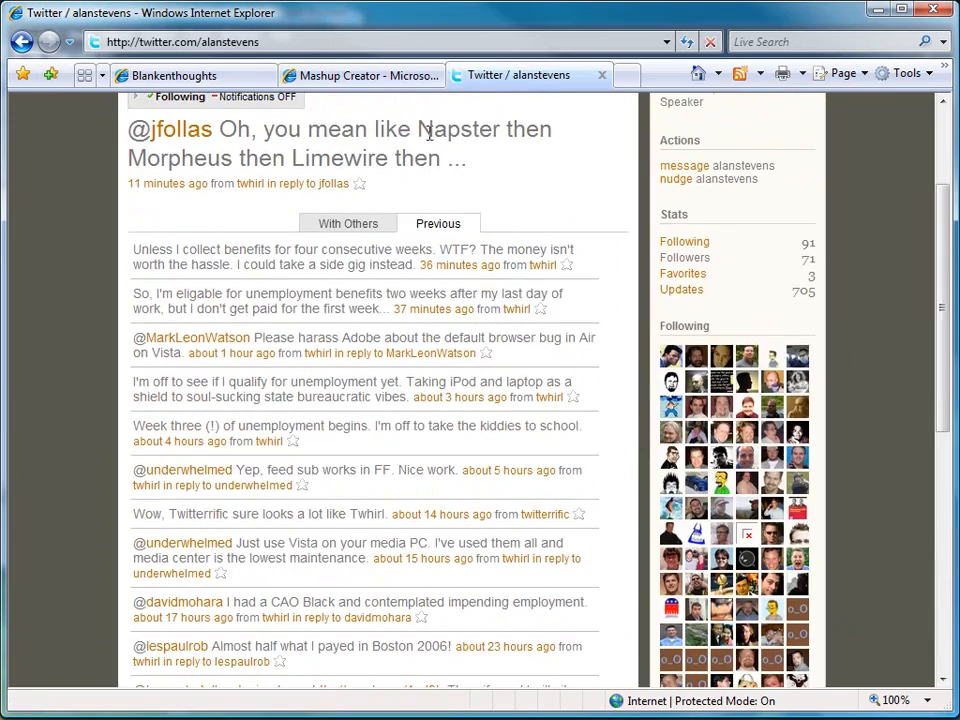
click(360, 75)
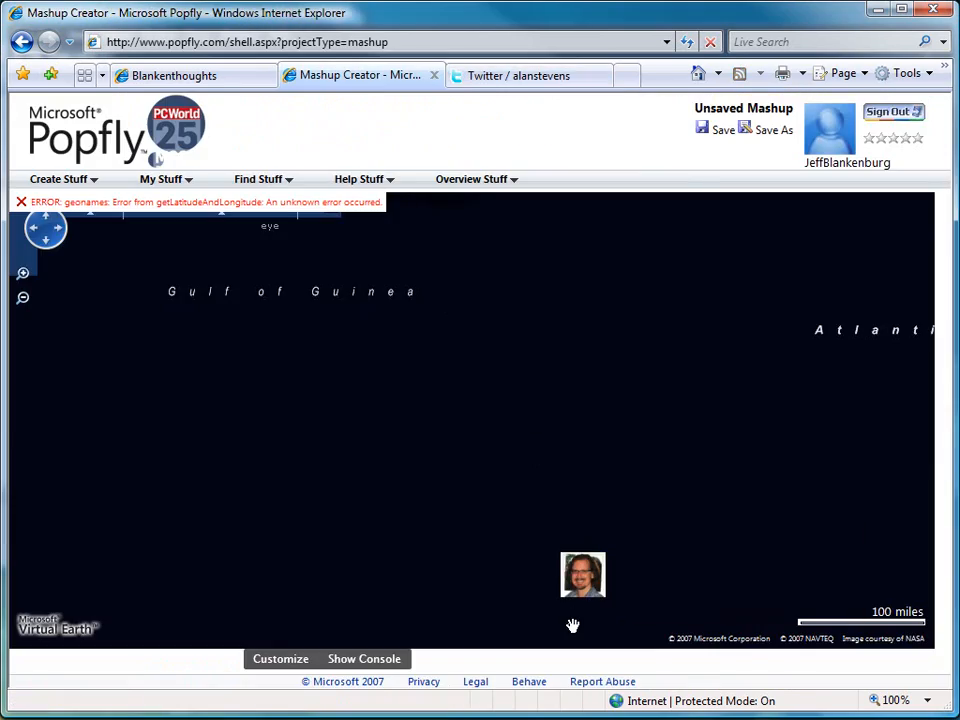
mouse_move(582, 575)
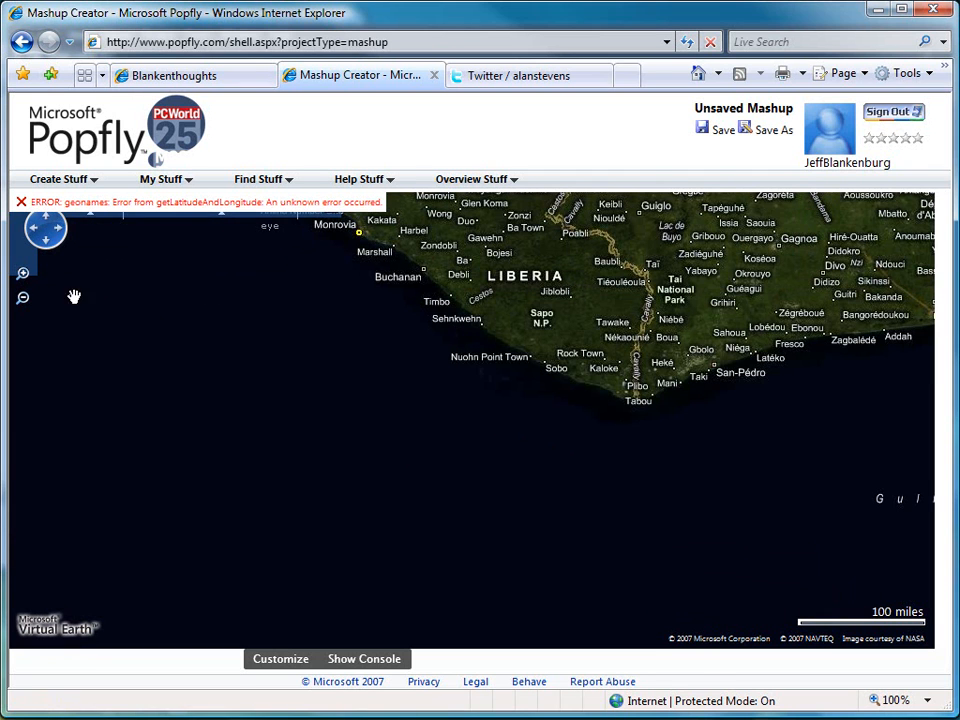
Step: Use the map pan control to move toward Columbus, Ohio
click(22, 300)
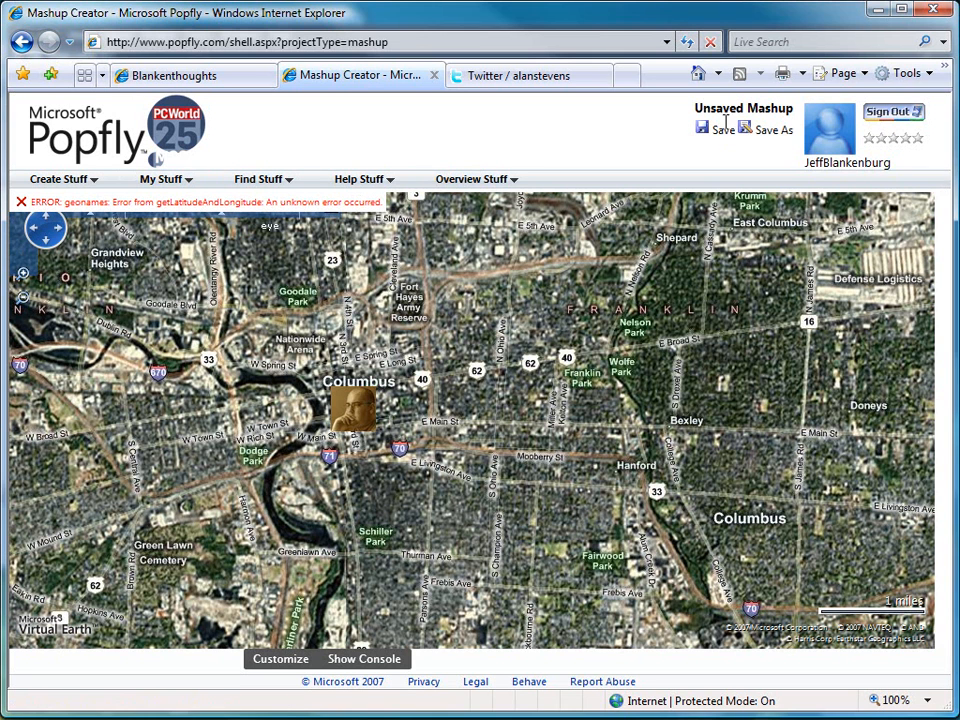
Step: Go to My Stuff > Projects, leaving the unsaved page, and share the Twitter Earth project
click(161, 179)
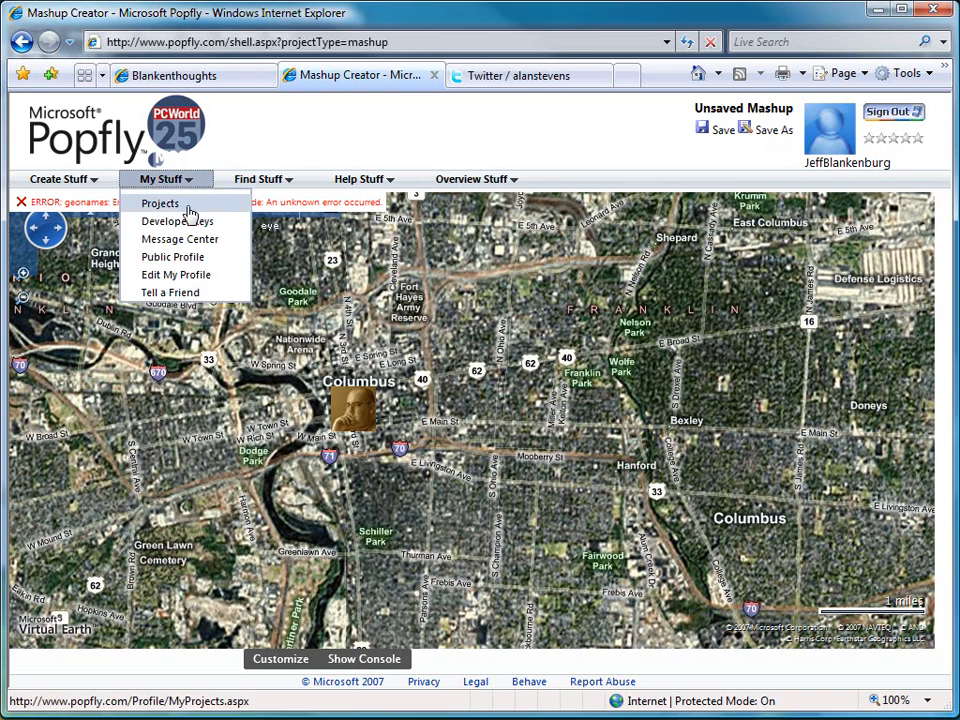
click(160, 203)
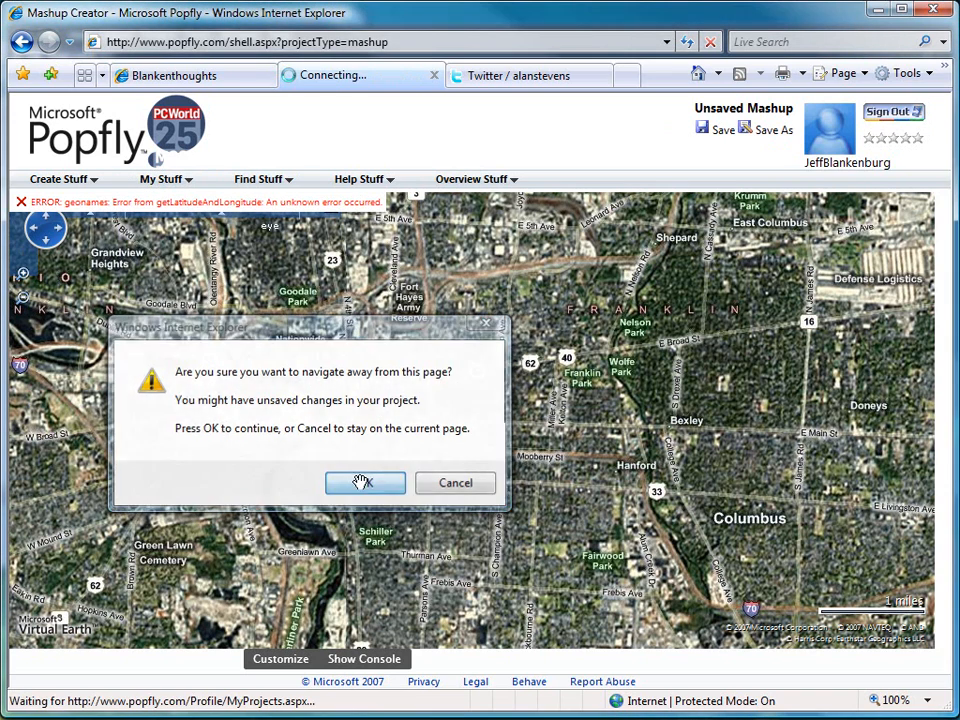
click(365, 483)
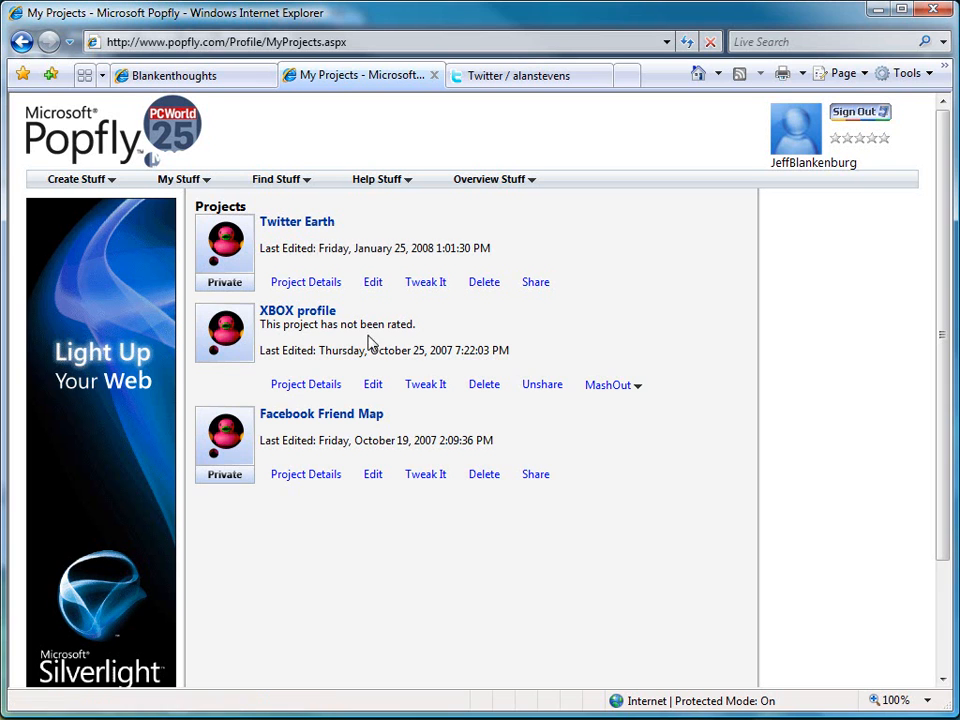
mouse_move(297, 310)
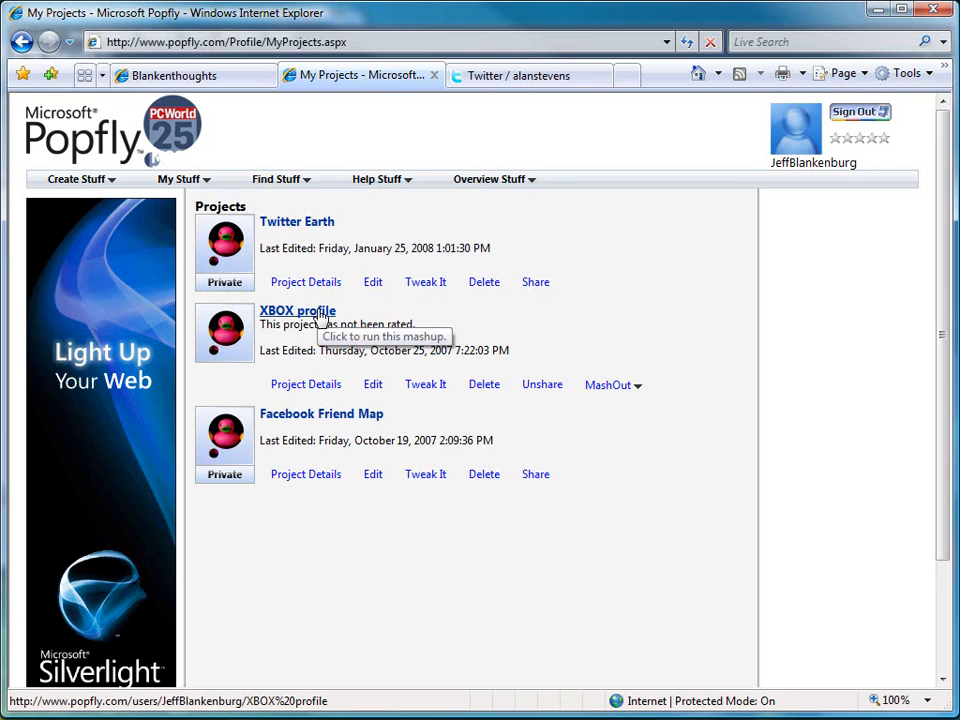
mouse_move(337, 440)
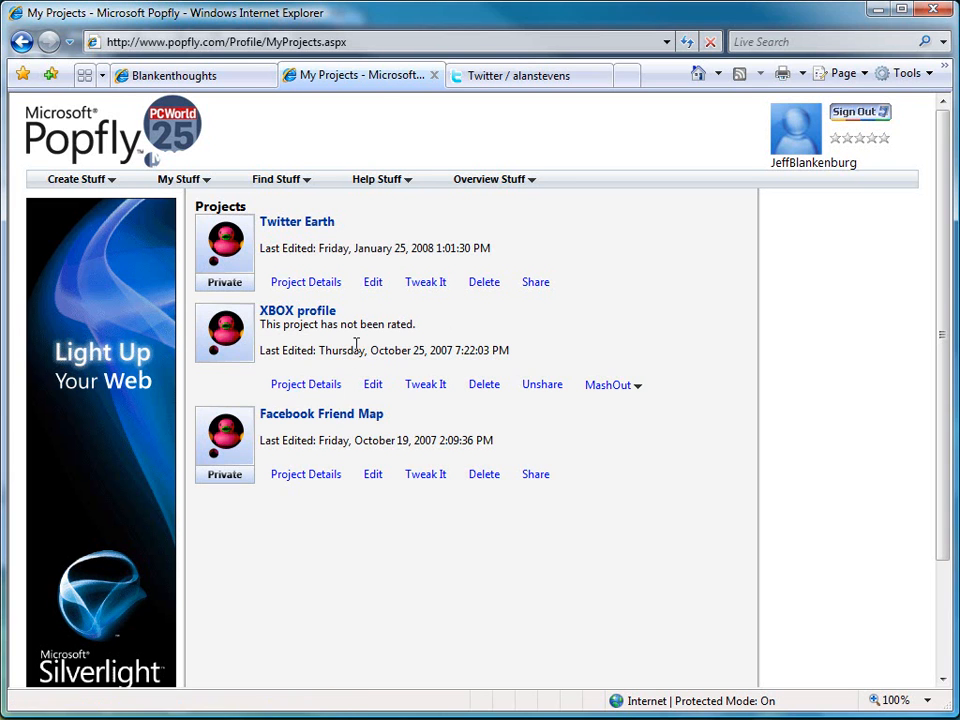
mouse_move(416, 263)
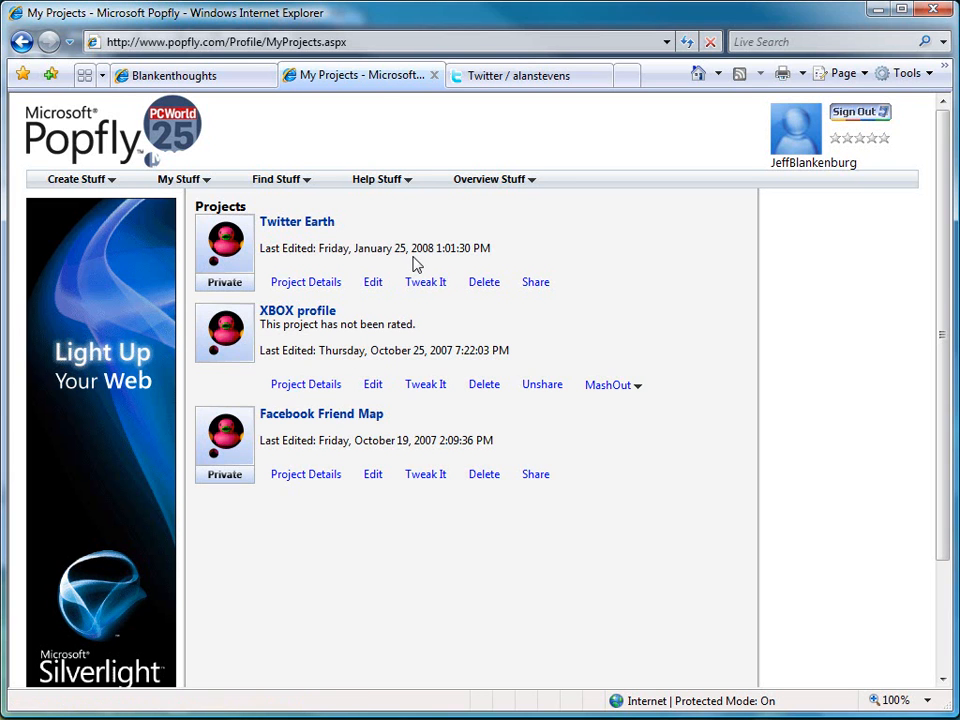
click(535, 281)
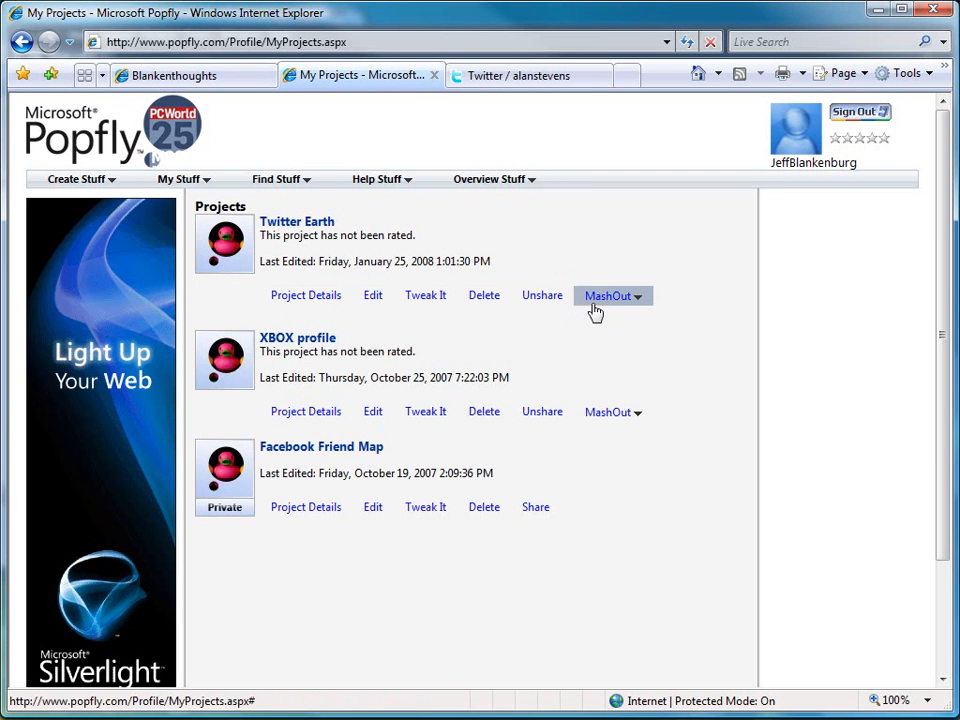
Step: Show Twitter Earth's embed HTML code from the MashOut menu, then review its other sharing options
click(610, 295)
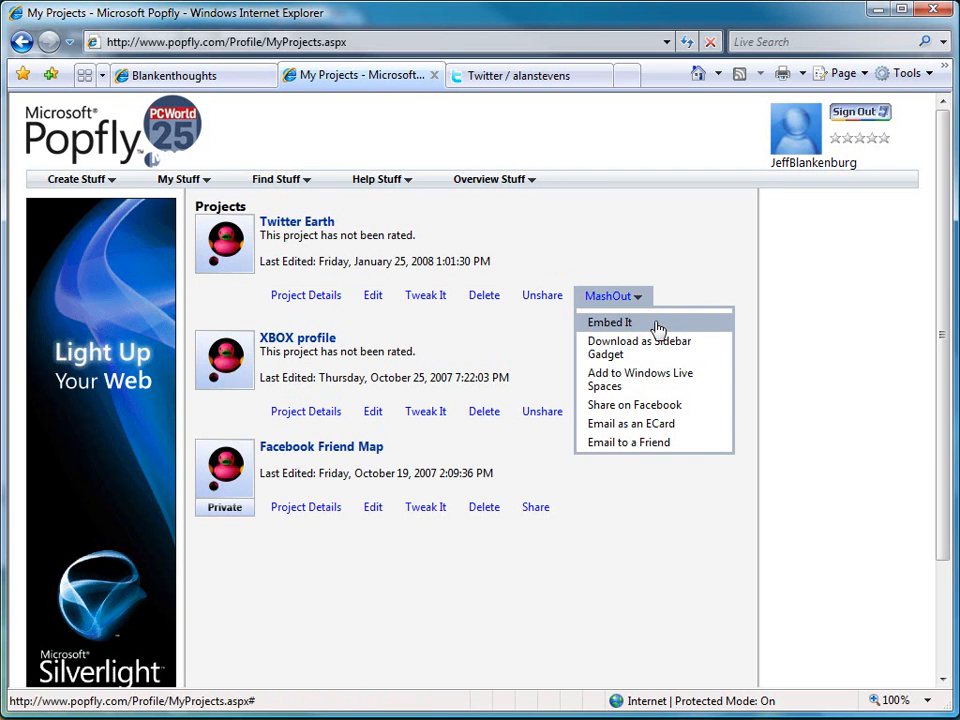
click(609, 322)
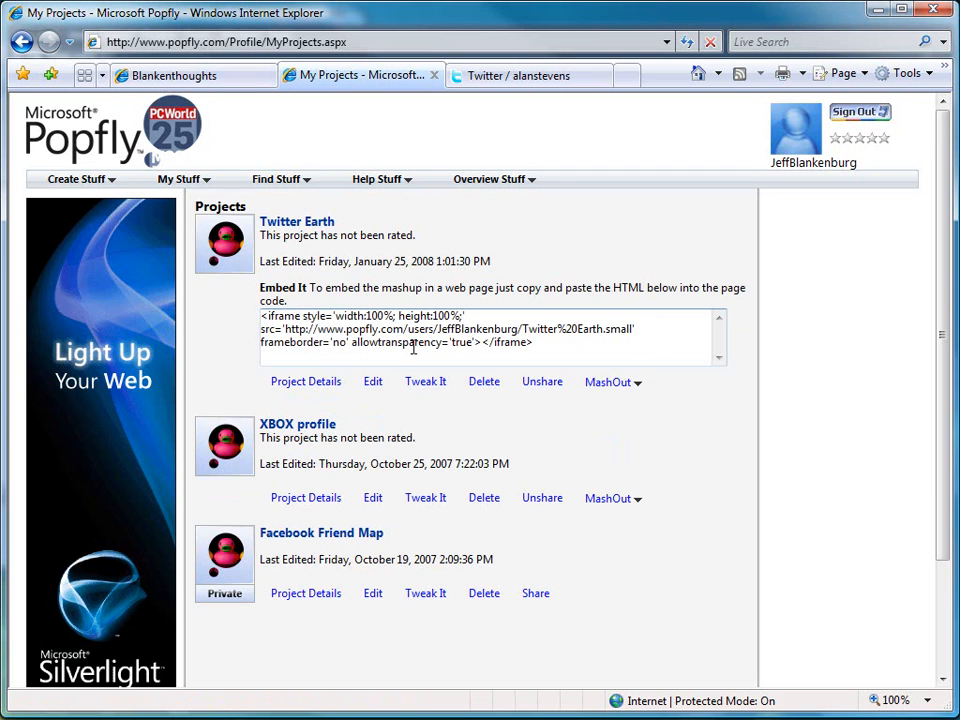
click(609, 382)
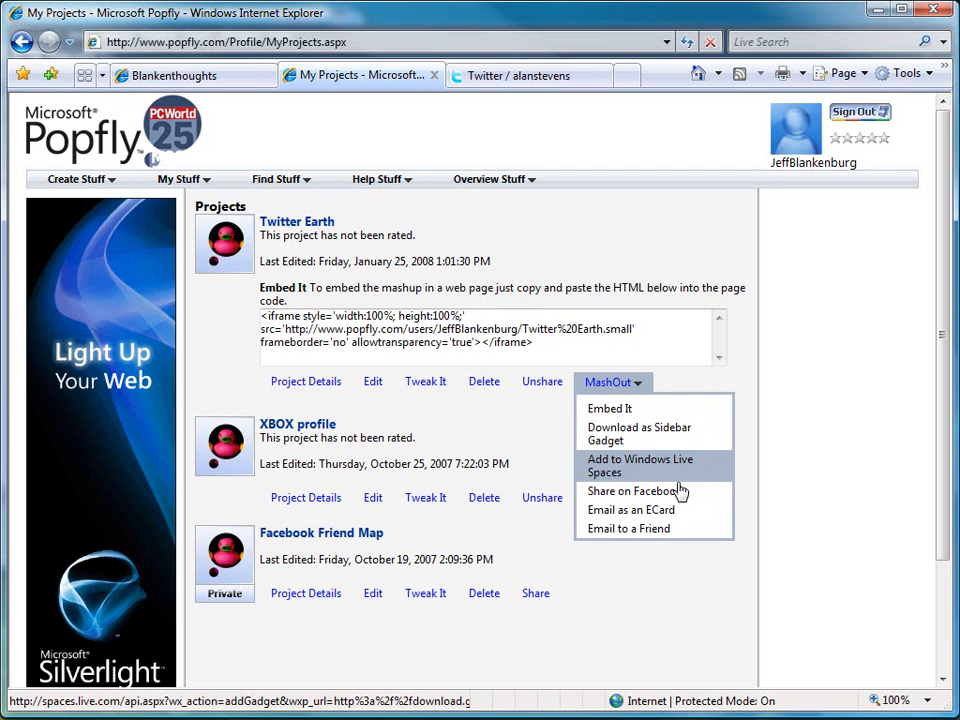
mouse_move(628, 528)
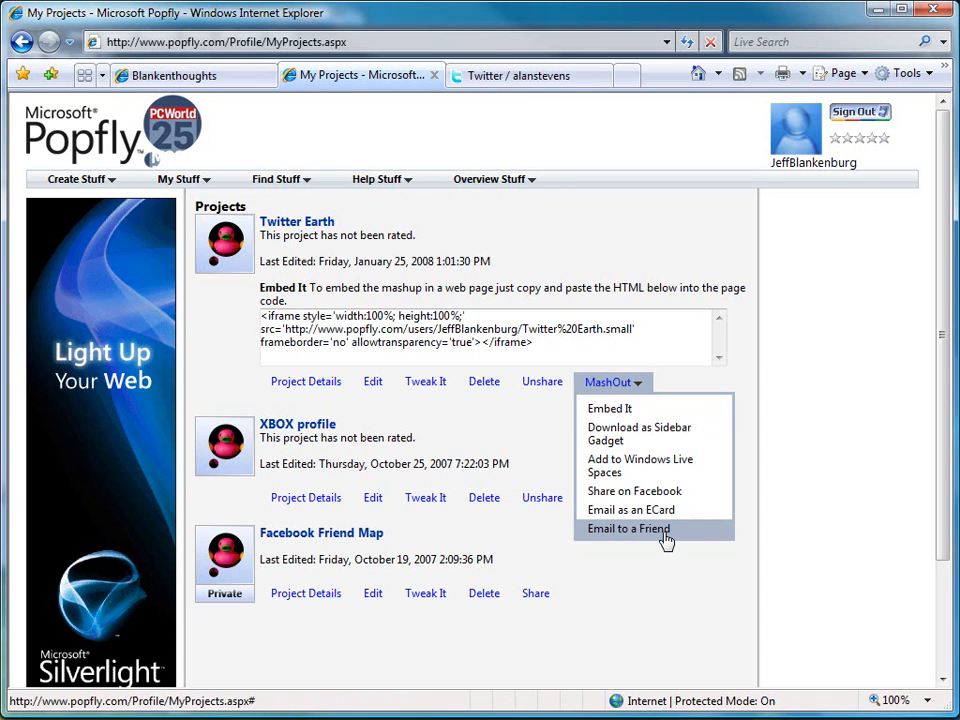
mouse_move(667, 546)
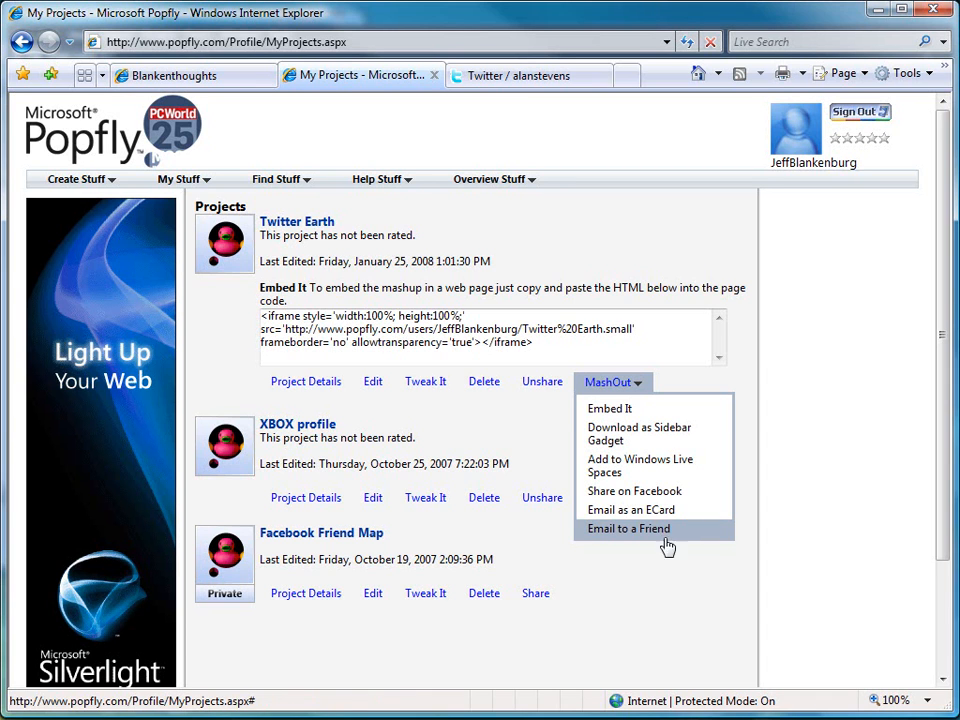